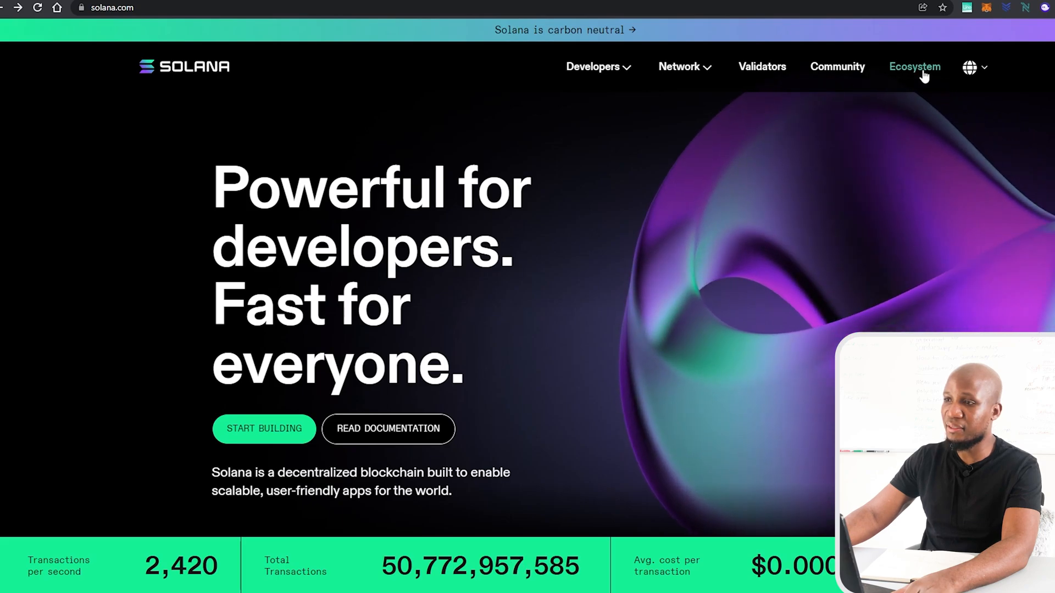
# From Solana's Ecosystem listing, reach Phantom's project page and continue to phantom.app
pyautogui.click(914, 67)
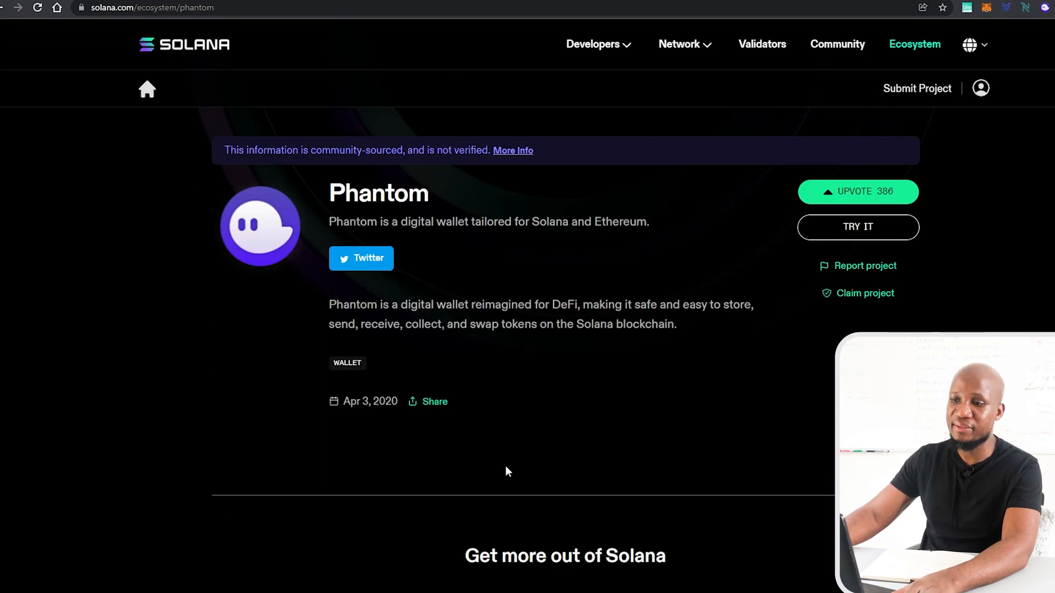
pyautogui.moveTo(712, 409)
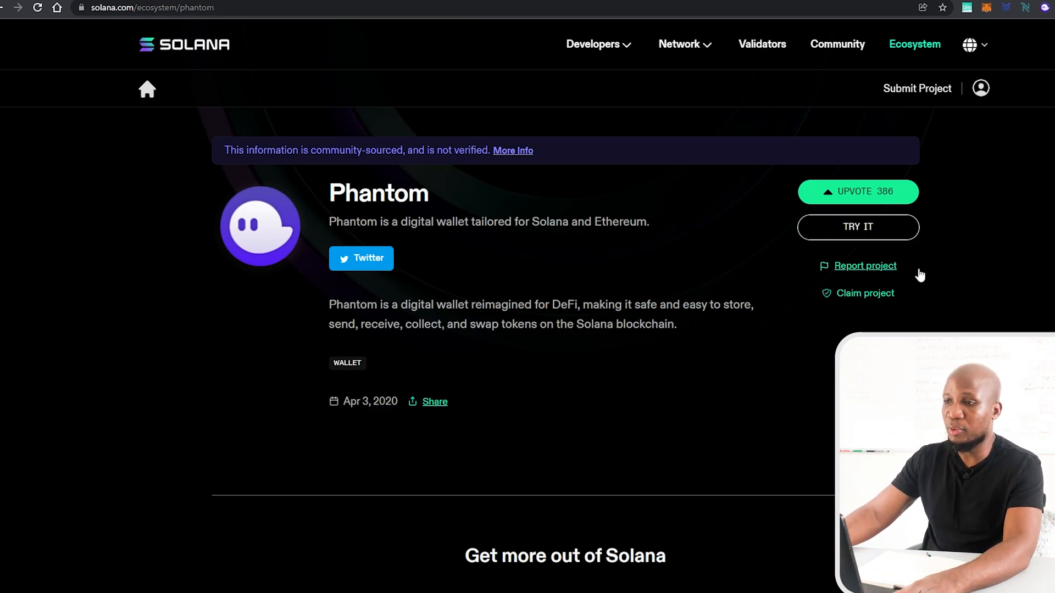
pyautogui.click(857, 226)
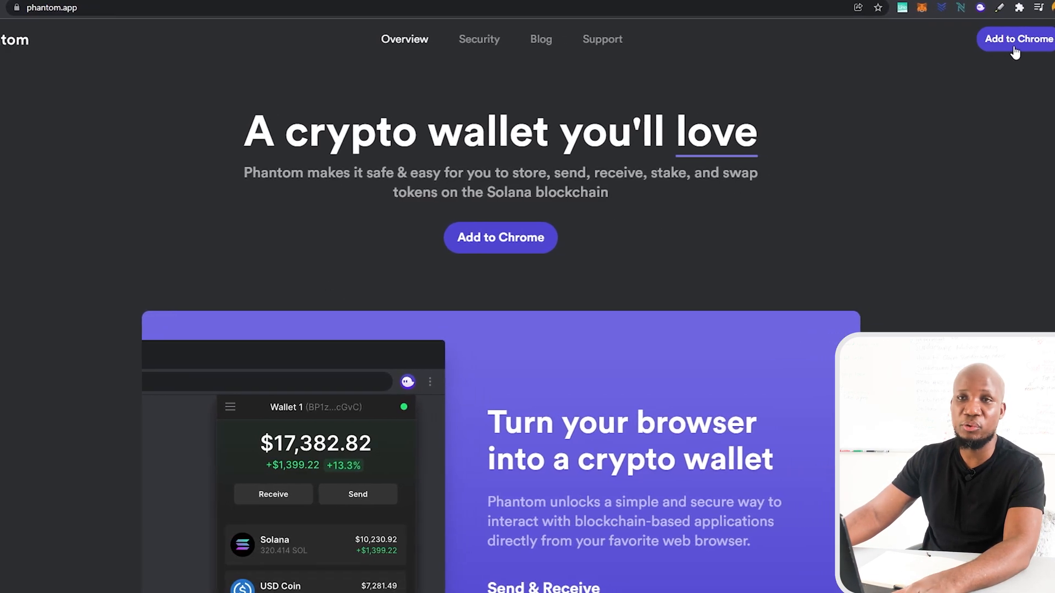
# Follow Add to Chrome to Phantom's Web Store listing, then launch the already-installed extension
pyautogui.click(1015, 38)
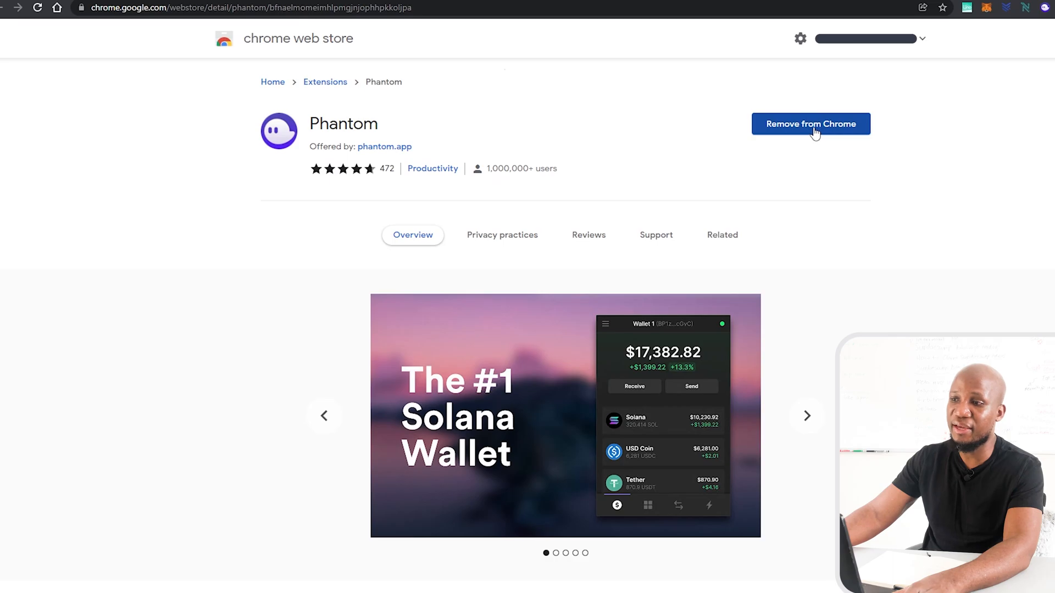
pyautogui.click(805, 416)
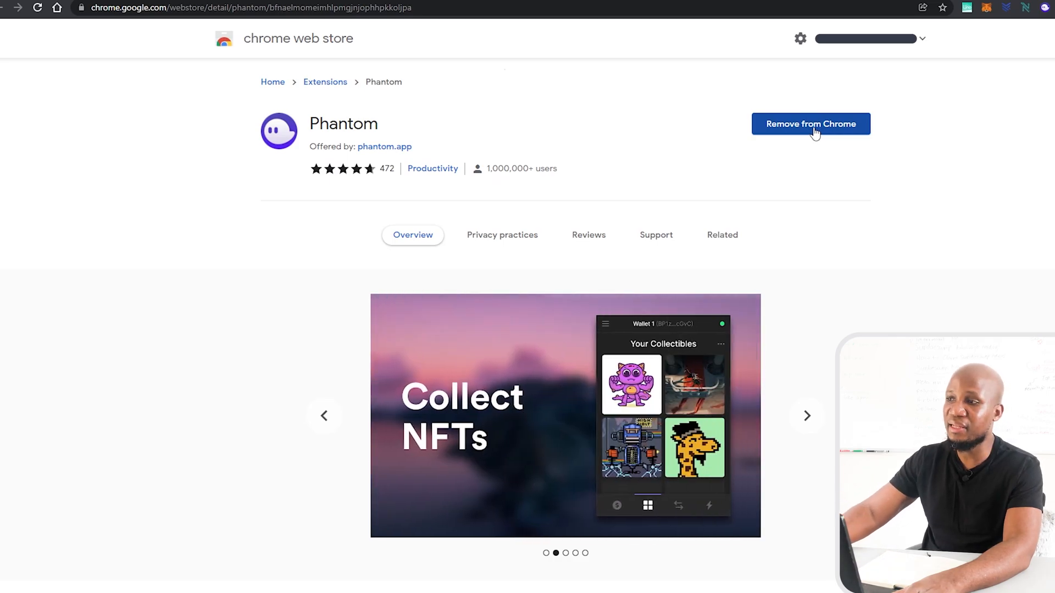
pyautogui.moveTo(1046, 13)
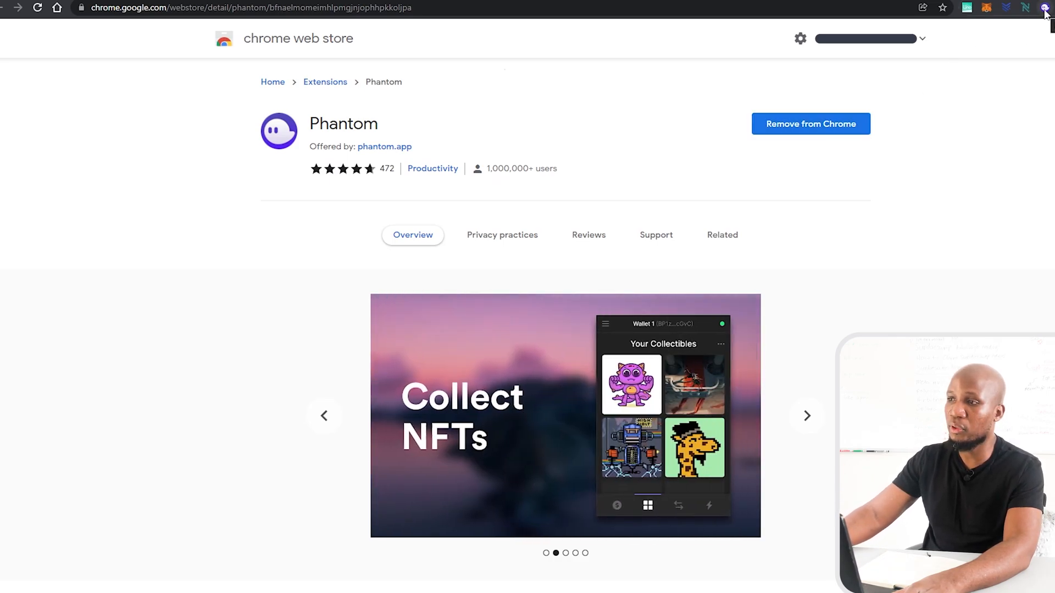
pyautogui.click(384, 146)
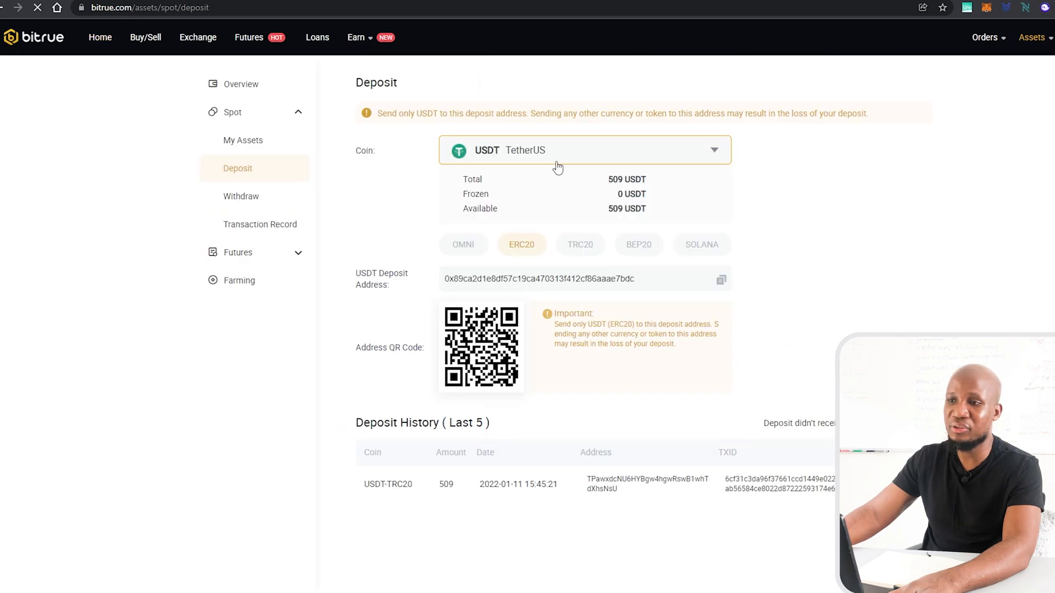
pyautogui.moveTo(556, 253)
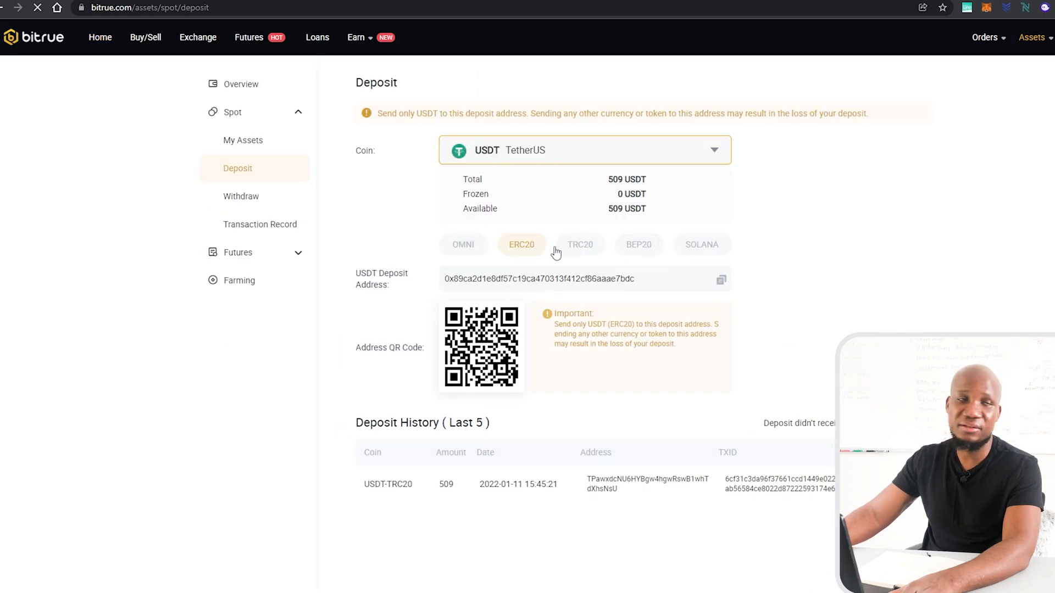
pyautogui.moveTo(582, 248)
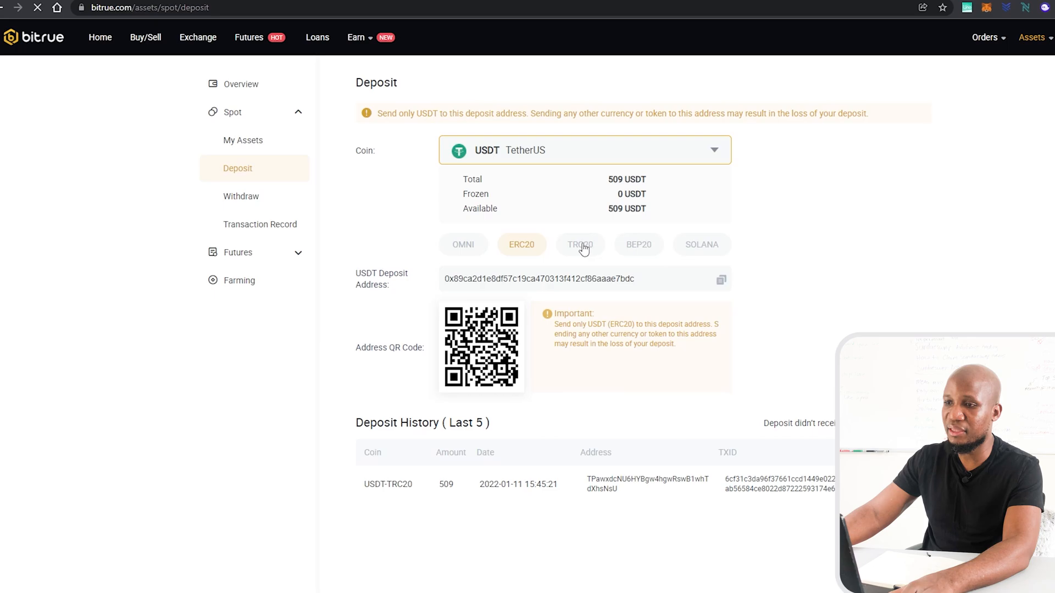
# Switch Bitrue's USDT deposit address from ERC20 to the TRC20 network
pyautogui.click(580, 244)
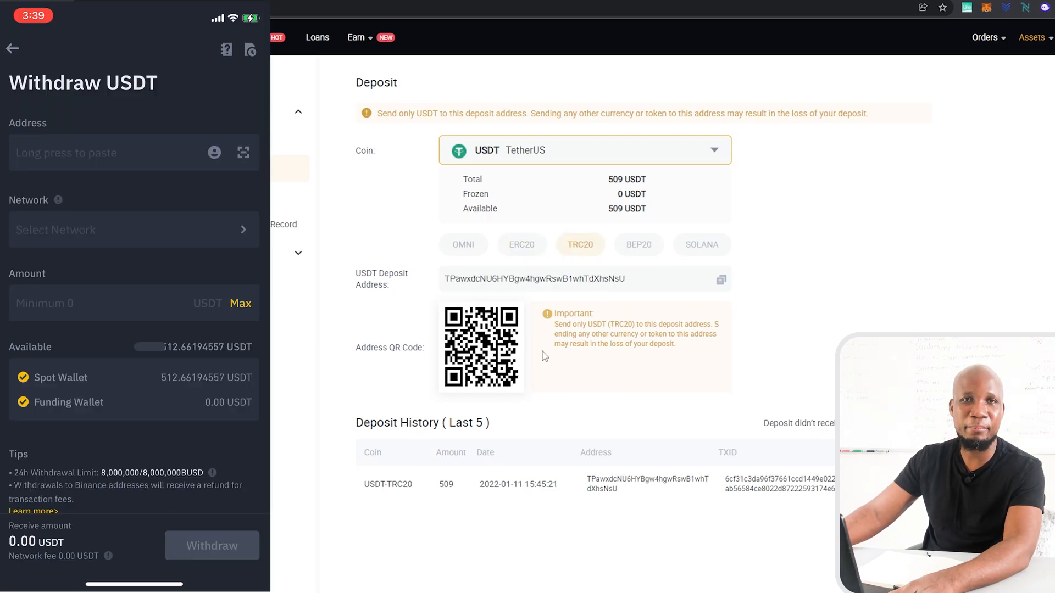
# Paste the Bitrue deposit address and, after a BEP20 misclick, confirm Tron (TRC20) as network
pyautogui.click(244, 153)
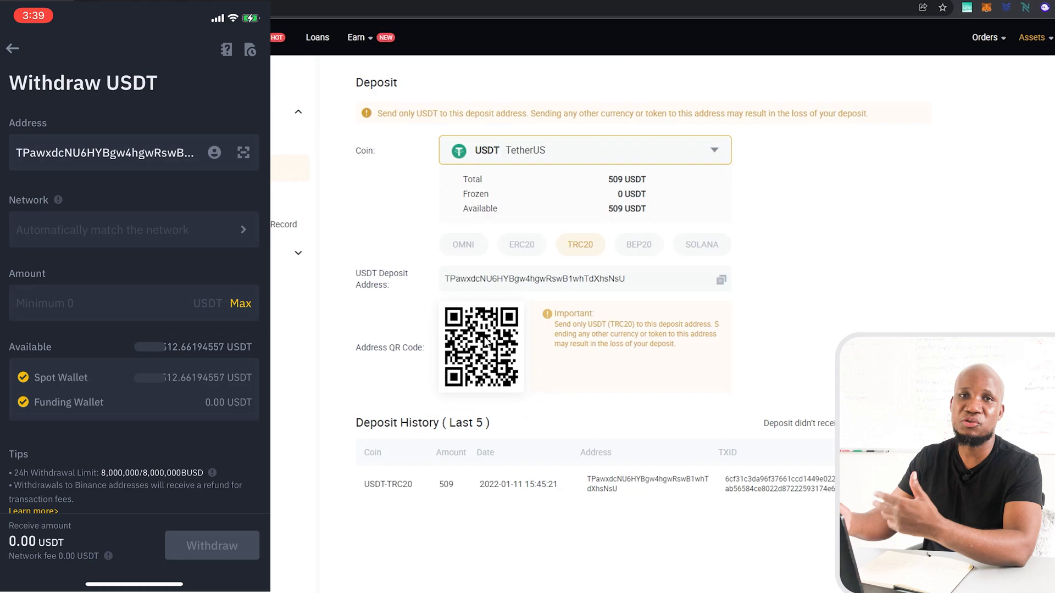
pyautogui.click(133, 229)
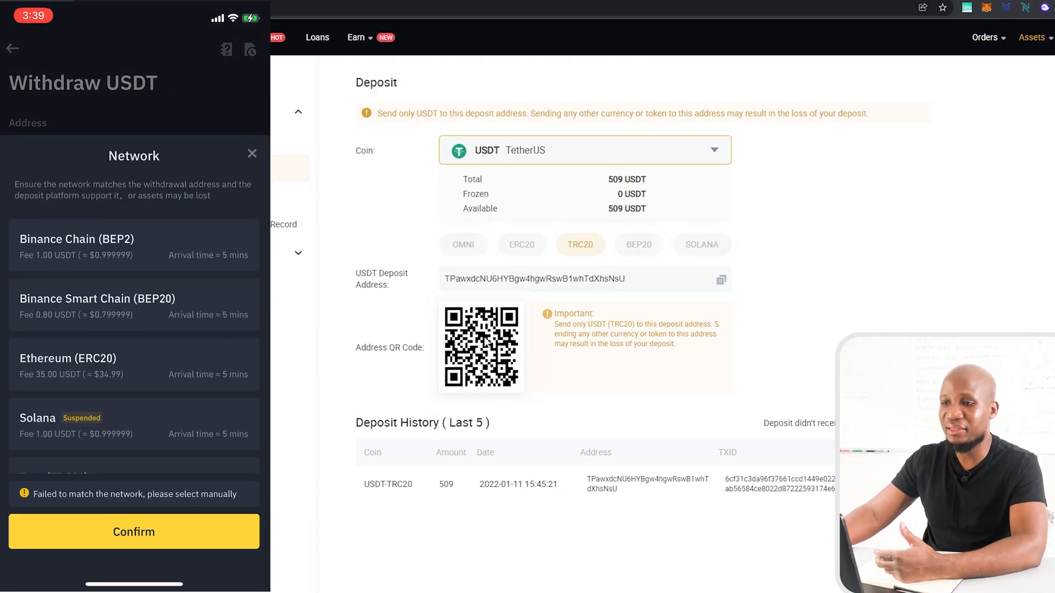
pyautogui.moveTo(571, 240)
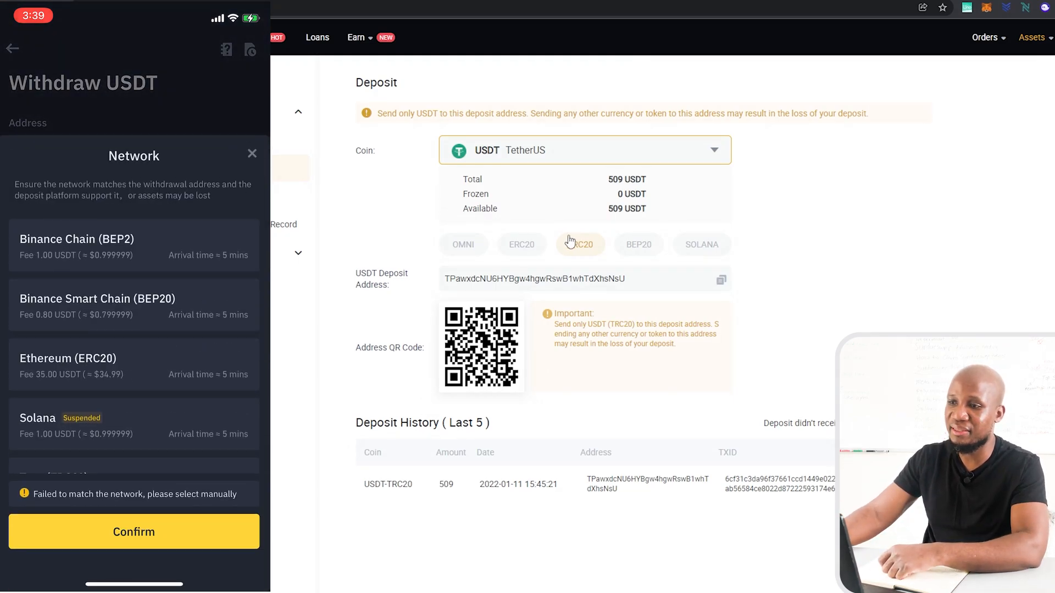
pyautogui.click(580, 244)
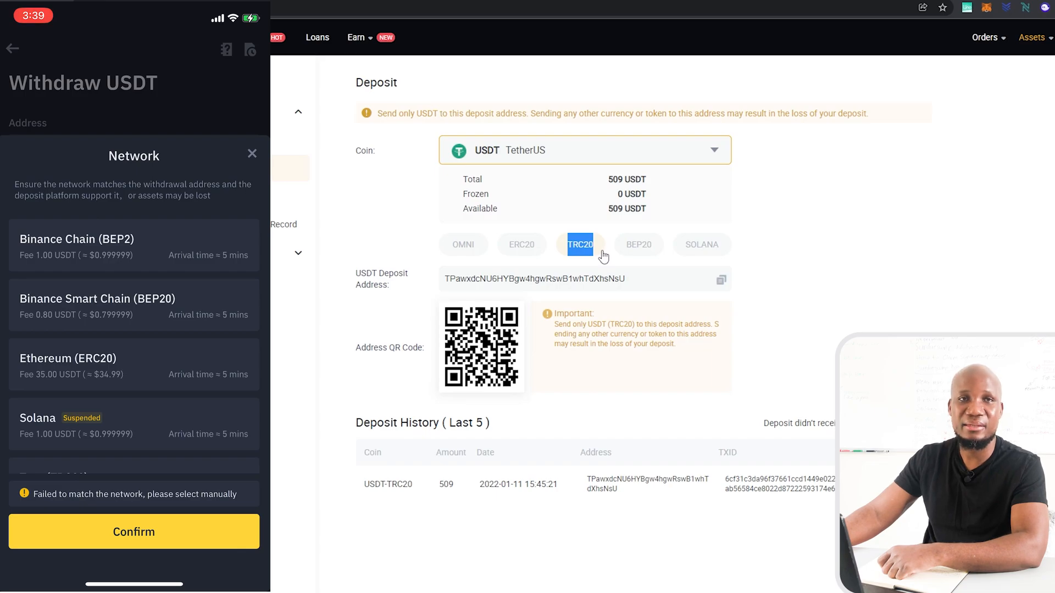
pyautogui.click(134, 304)
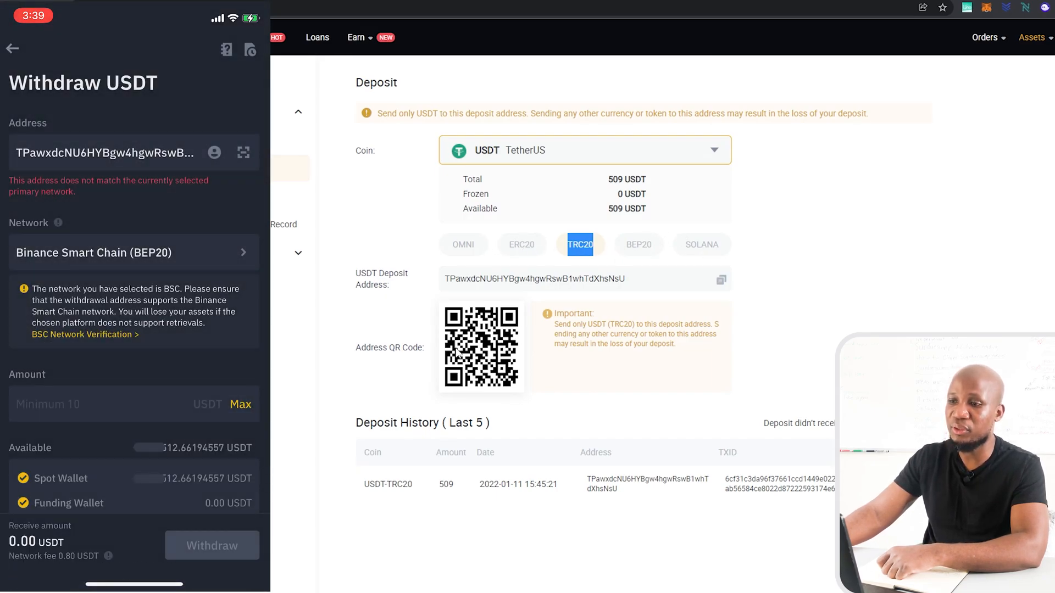
pyautogui.click(134, 253)
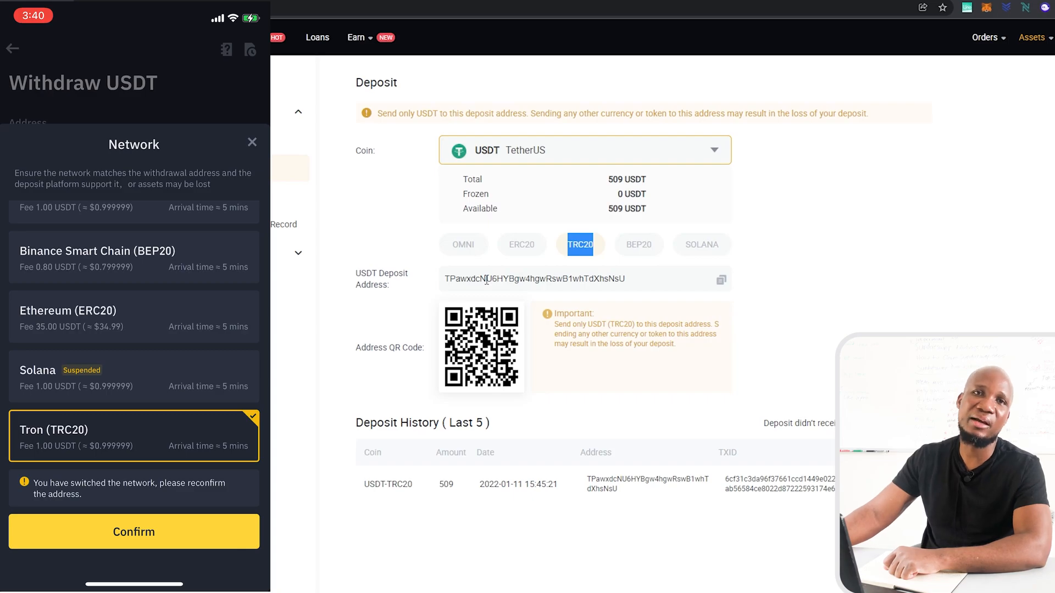
pyautogui.click(133, 532)
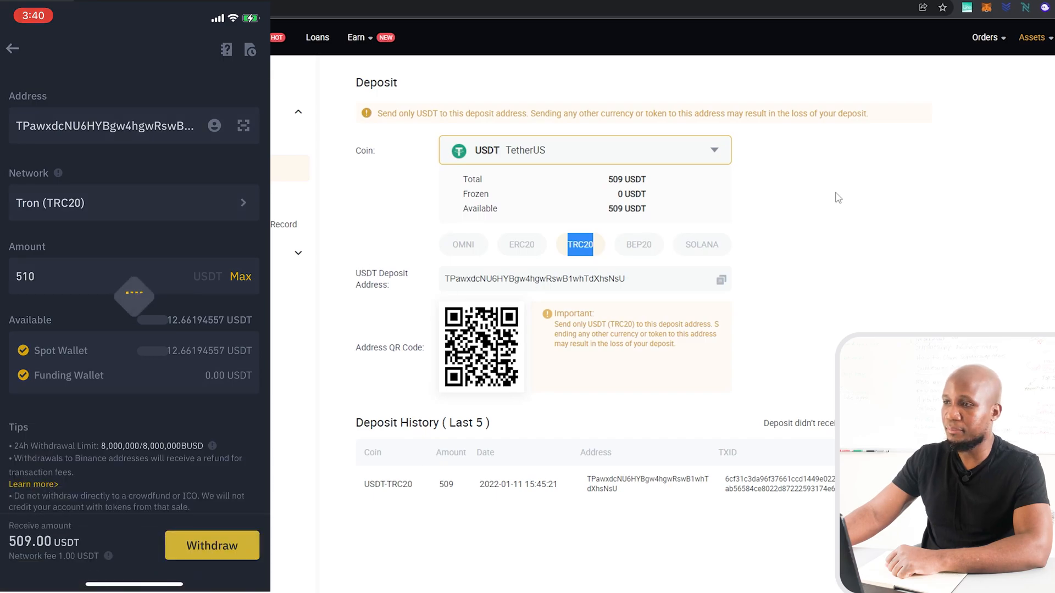
# Enter 510 USDT as the withdrawal amount, receiving 509.00 USDT
pyautogui.click(211, 545)
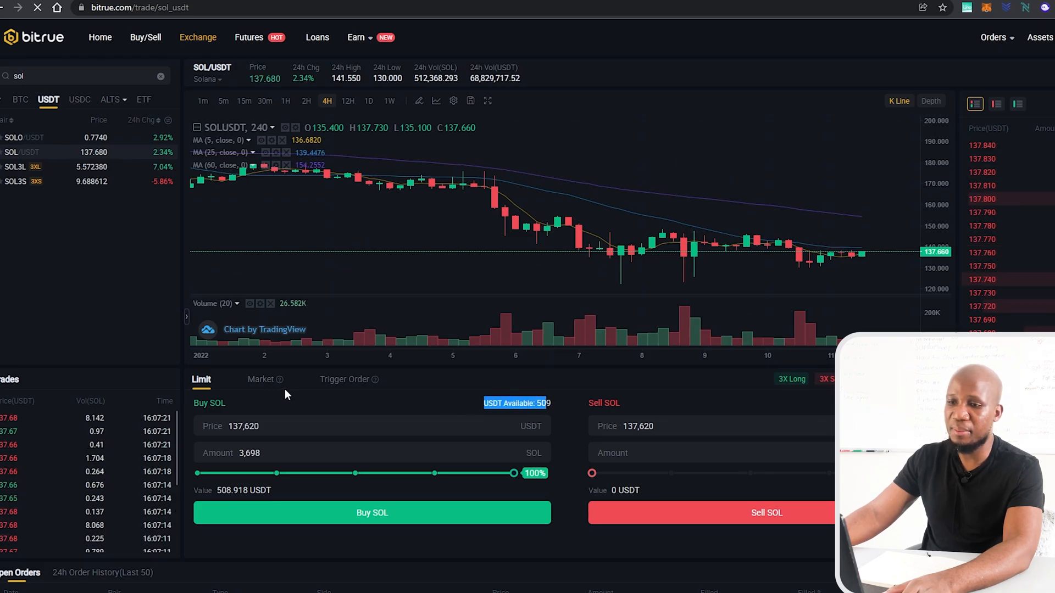
# Market-buy about 3.696 SOL with all 509 USDT on SOL/USDT, accepting the risk warning
pyautogui.click(261, 379)
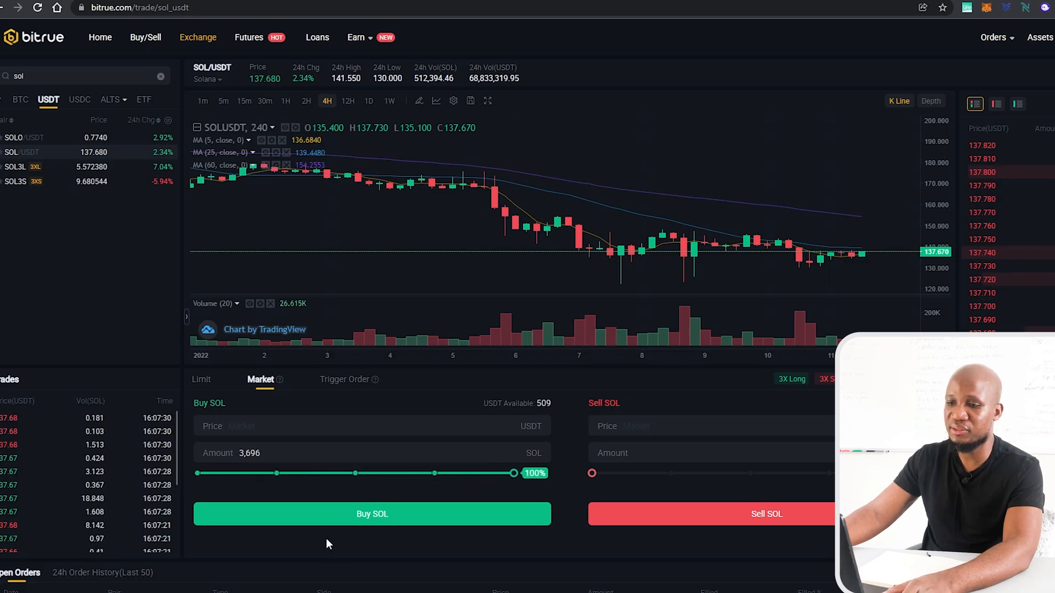
pyautogui.click(371, 514)
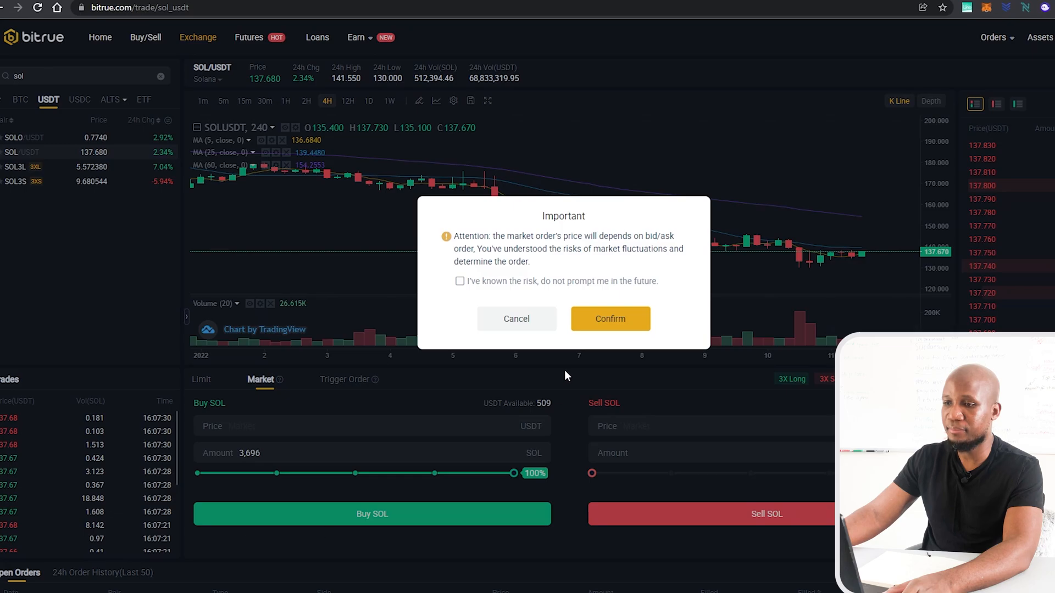
pyautogui.click(610, 319)
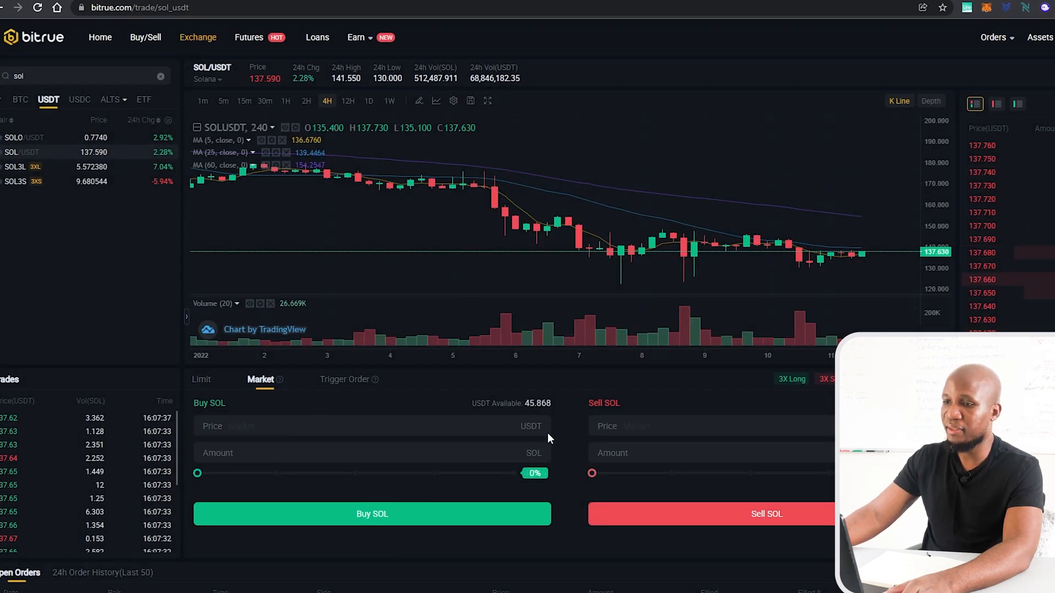
pyautogui.click(200, 379)
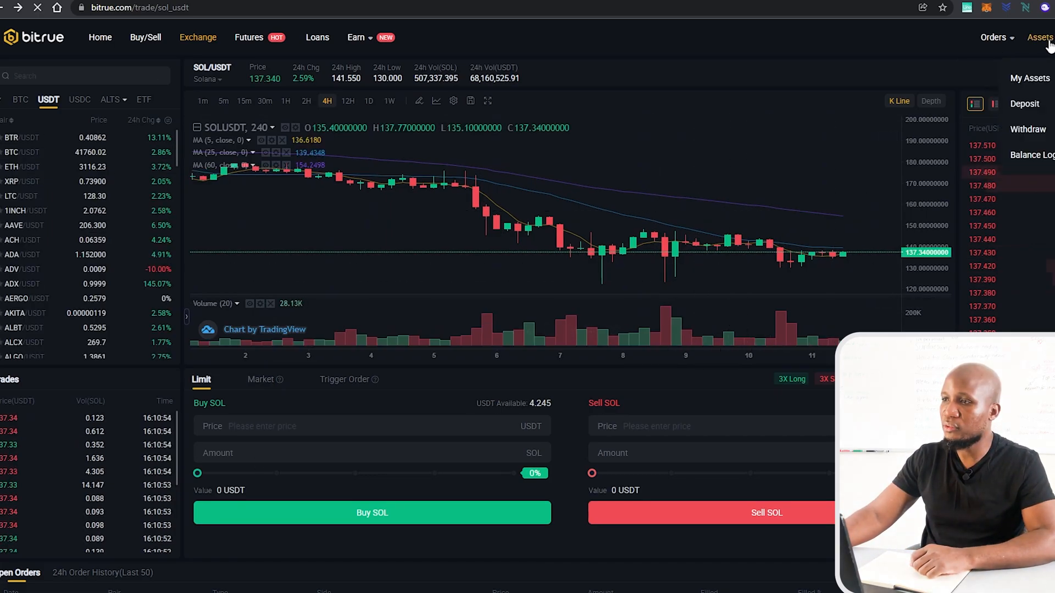
# Go to Bitrue's Withdraw page and choose SOL Solana as the coin, 3.664 SOL available
pyautogui.click(1027, 130)
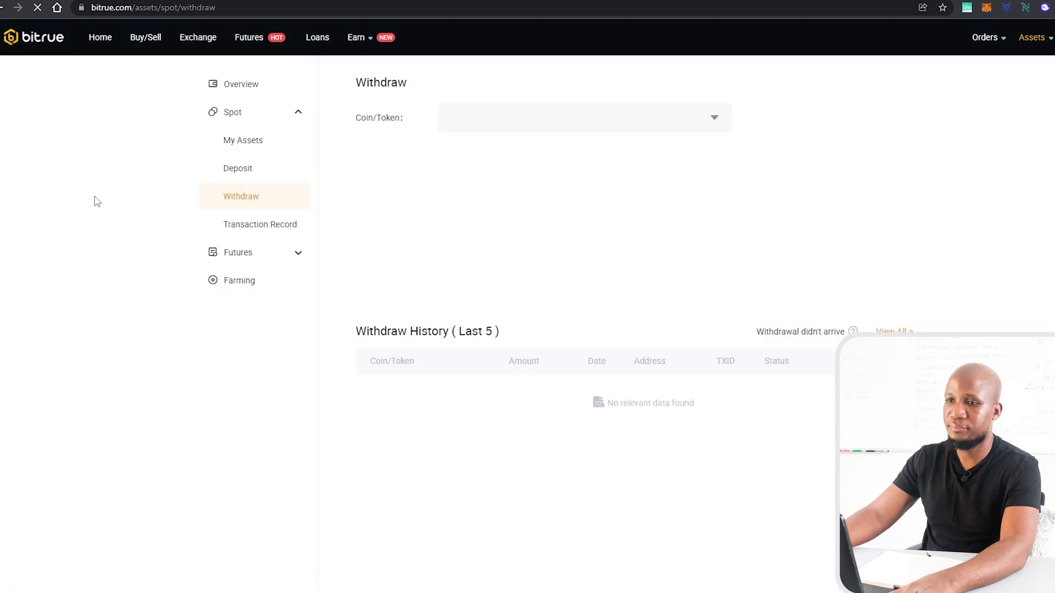
pyautogui.click(582, 117)
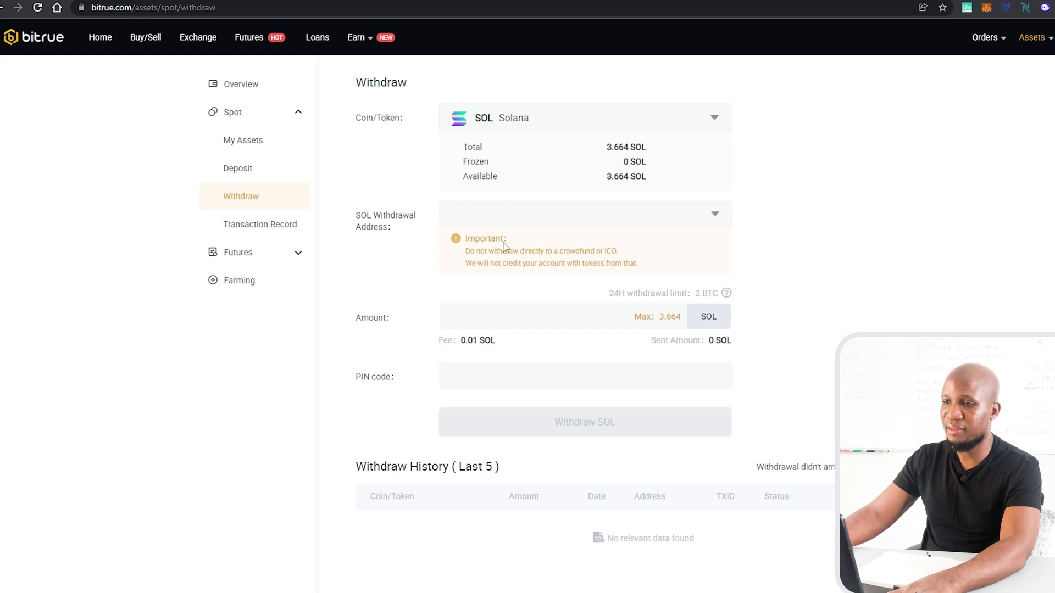
pyautogui.moveTo(679, 342)
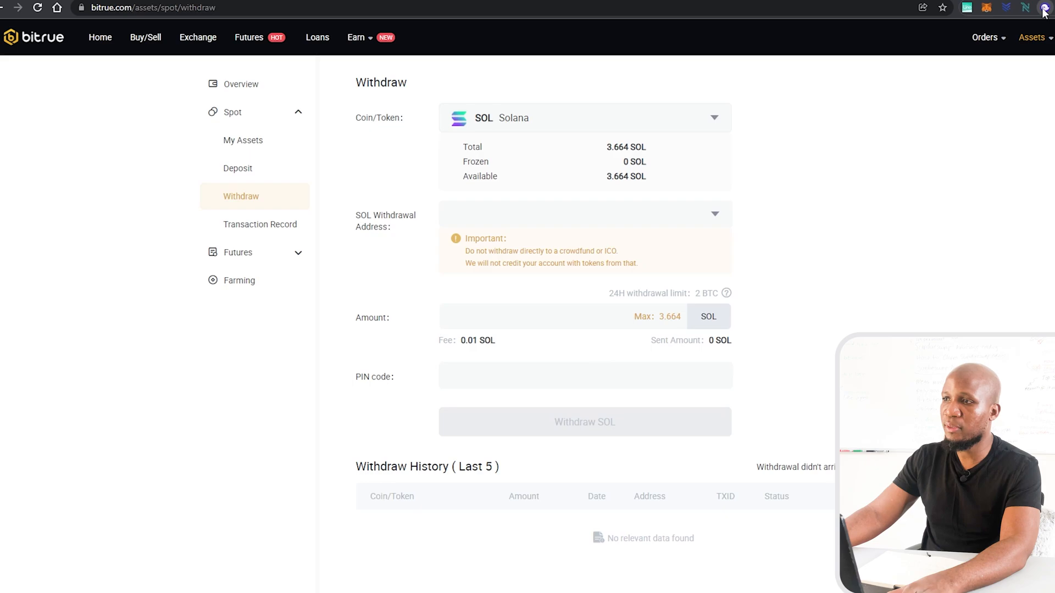
# From Phantom's Deposit SOL screen, copy the wallet's receiving address
pyautogui.click(1044, 8)
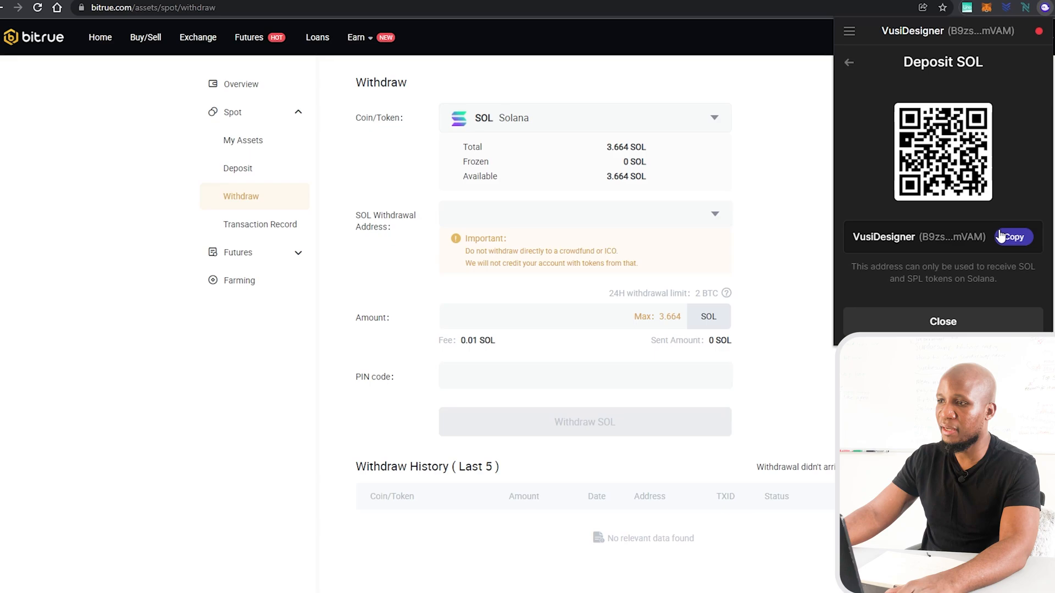
pyautogui.click(943, 321)
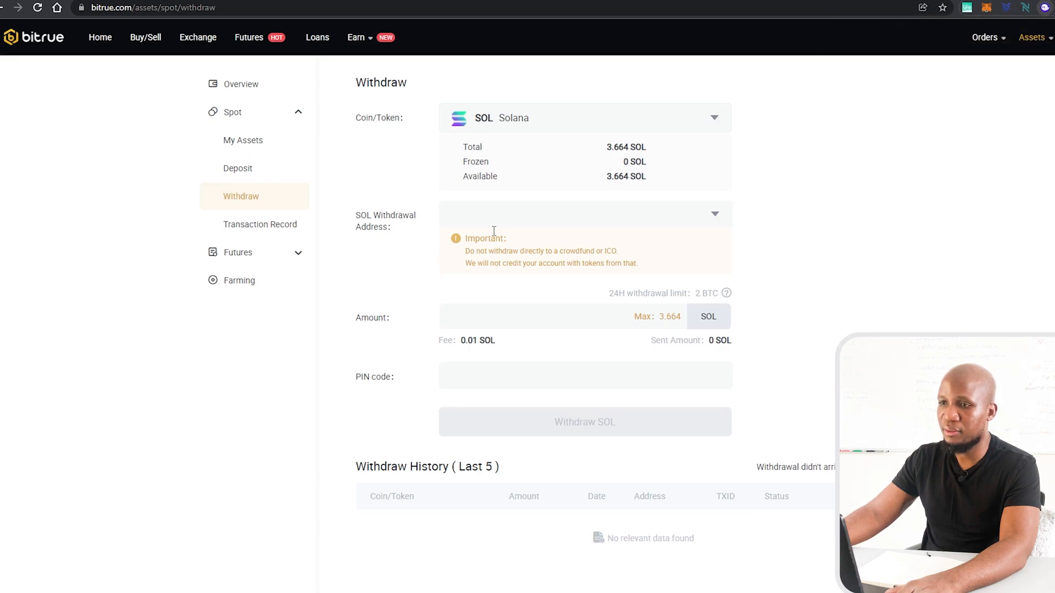
# Paste Phantom address B9zs5XGu…mVAM as destination and withdraw the Max 3.664 SOL
pyautogui.click(579, 214)
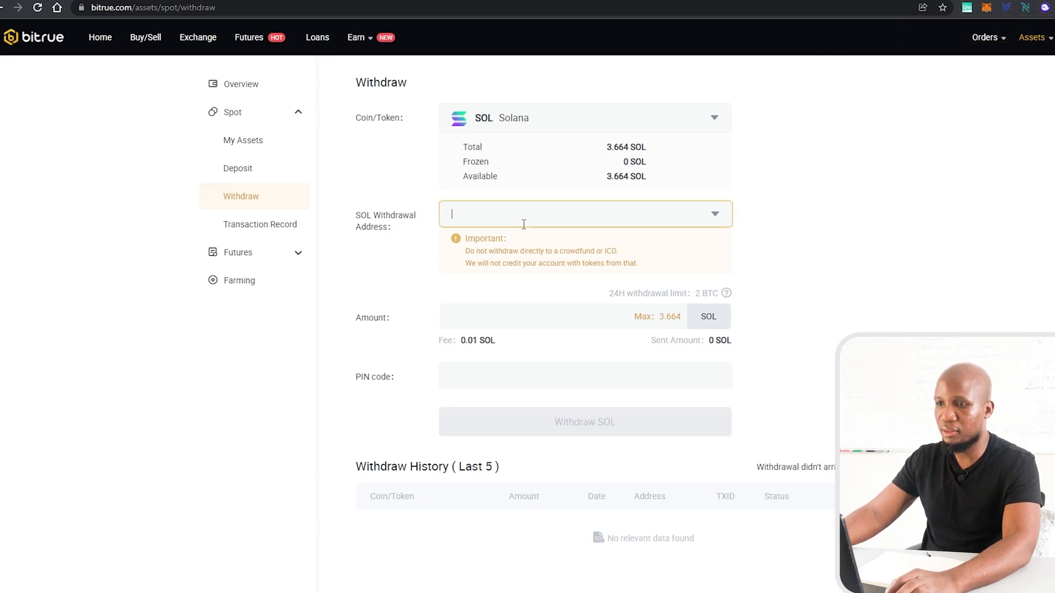
pyautogui.write('B9zs5XGuosygXrKeqaU1Gcd11ACefJU8v95eVgGqmVAM')
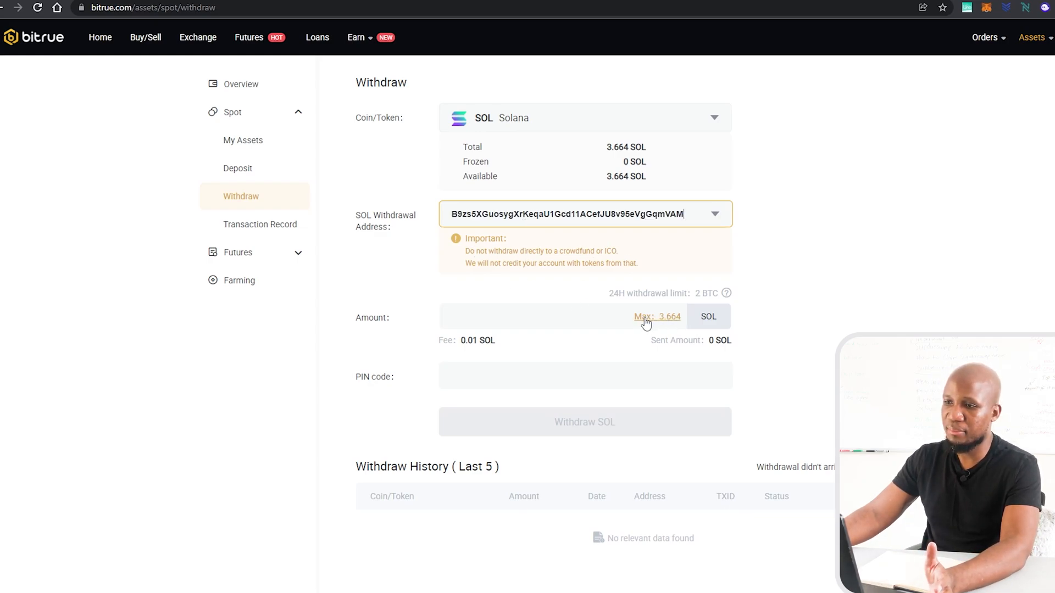
pyautogui.click(657, 316)
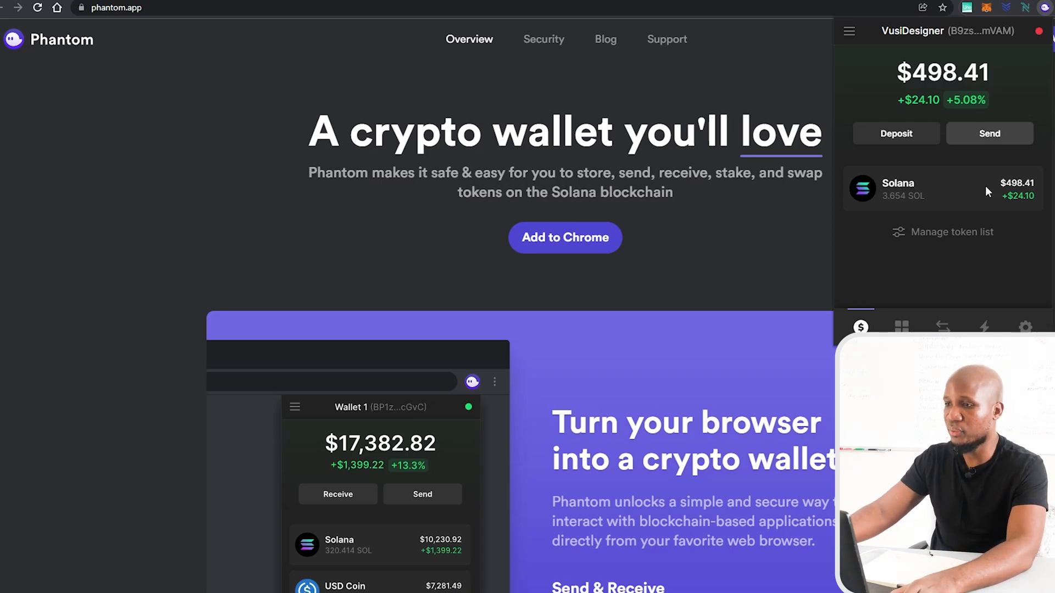
# Swap 3.5 SOL for about 468.6 USDT in Phantom, reviewing and confirming the order
pyautogui.click(942, 328)
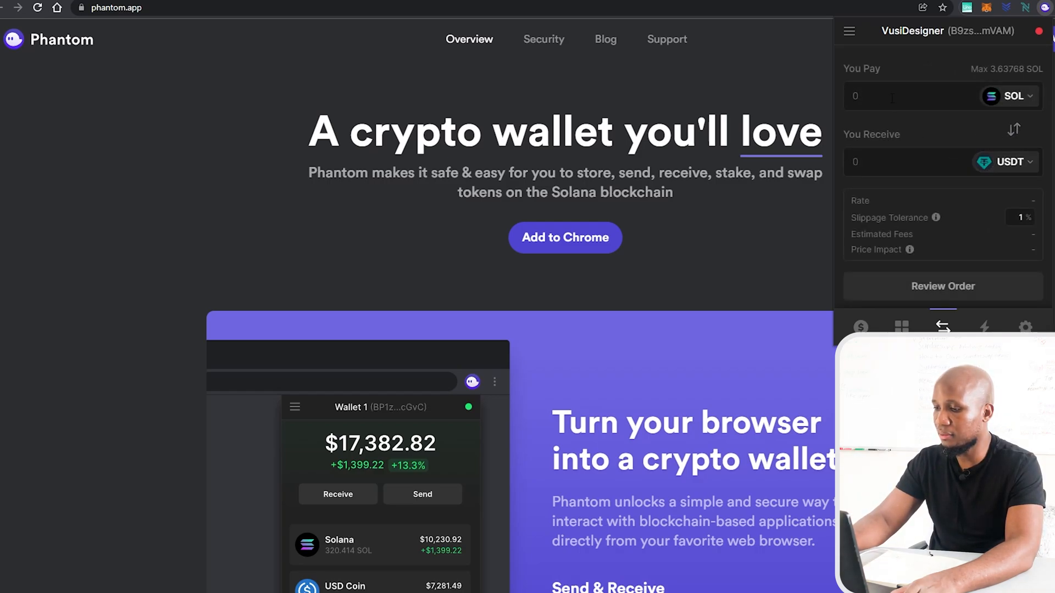
pyautogui.write('3.')
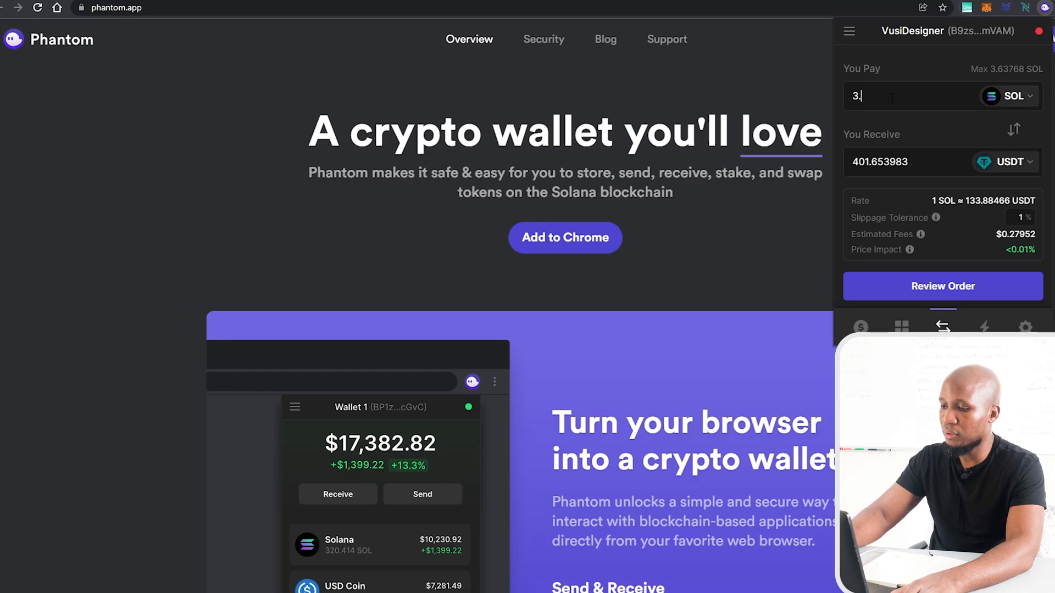
pyautogui.write('5')
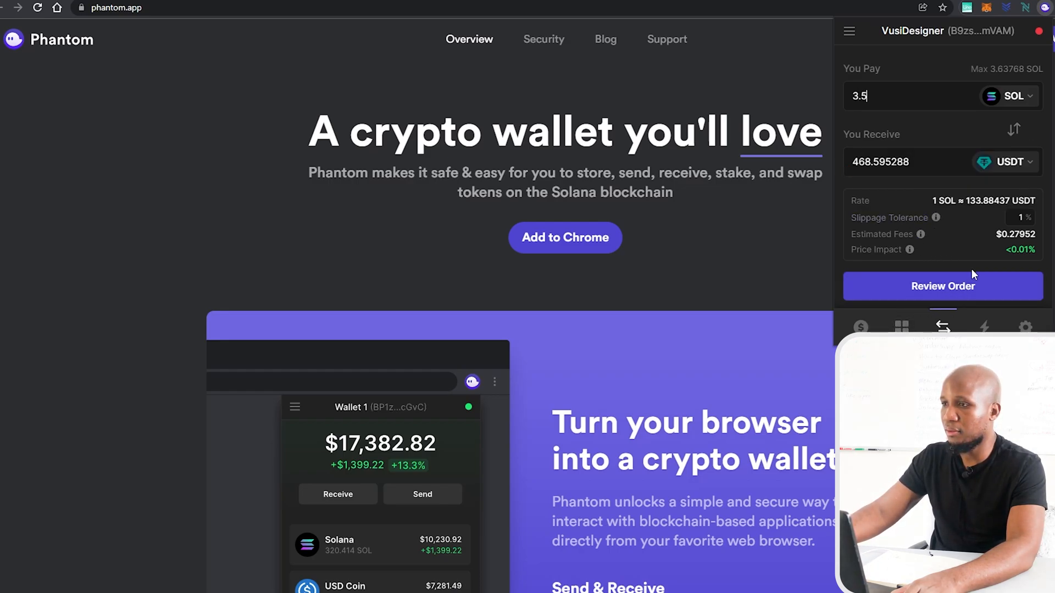
pyautogui.moveTo(946, 311)
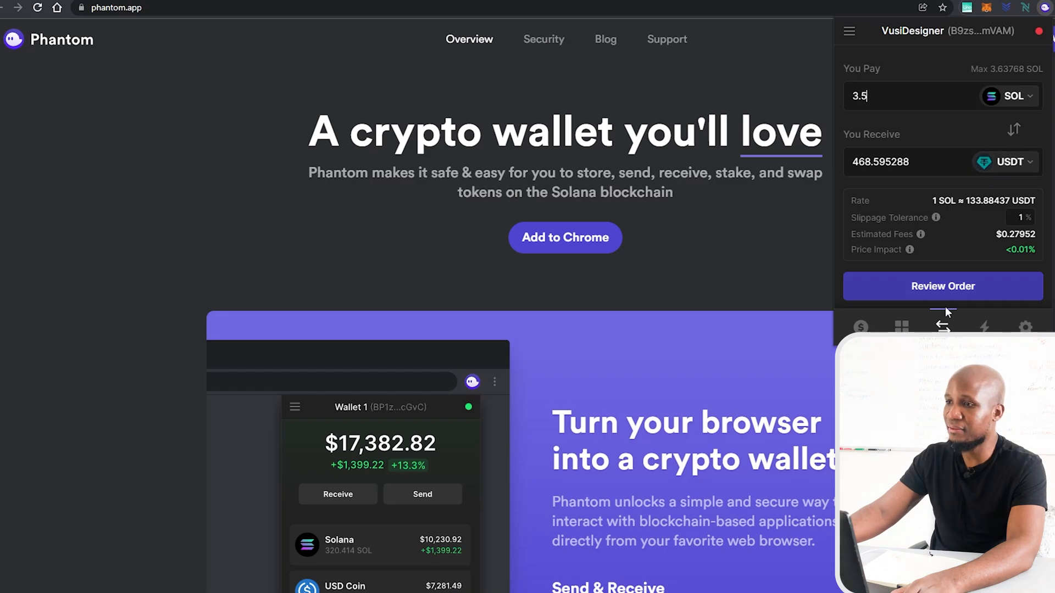
pyautogui.click(941, 286)
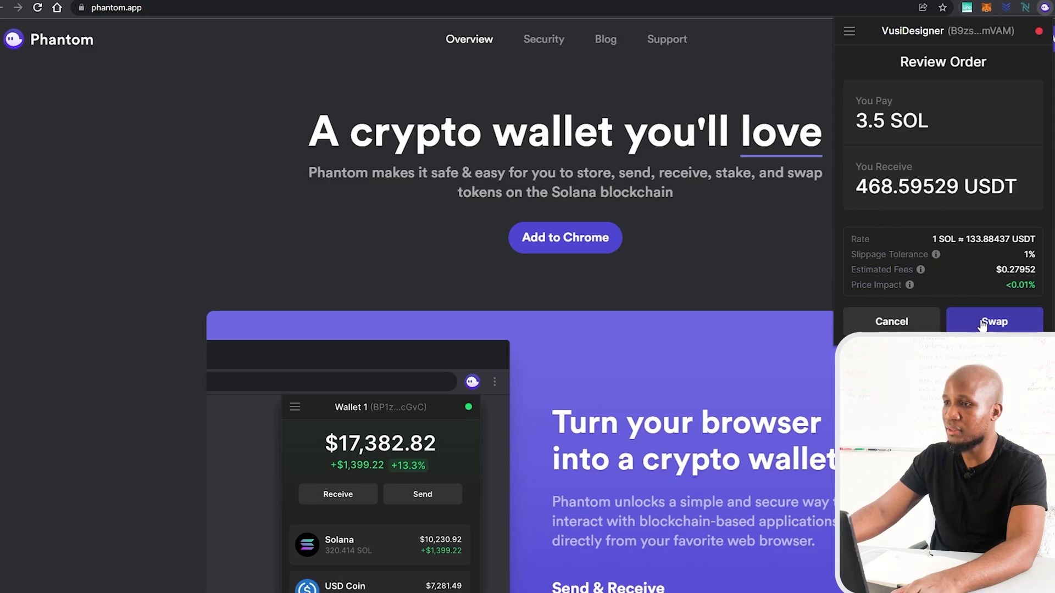
pyautogui.click(993, 321)
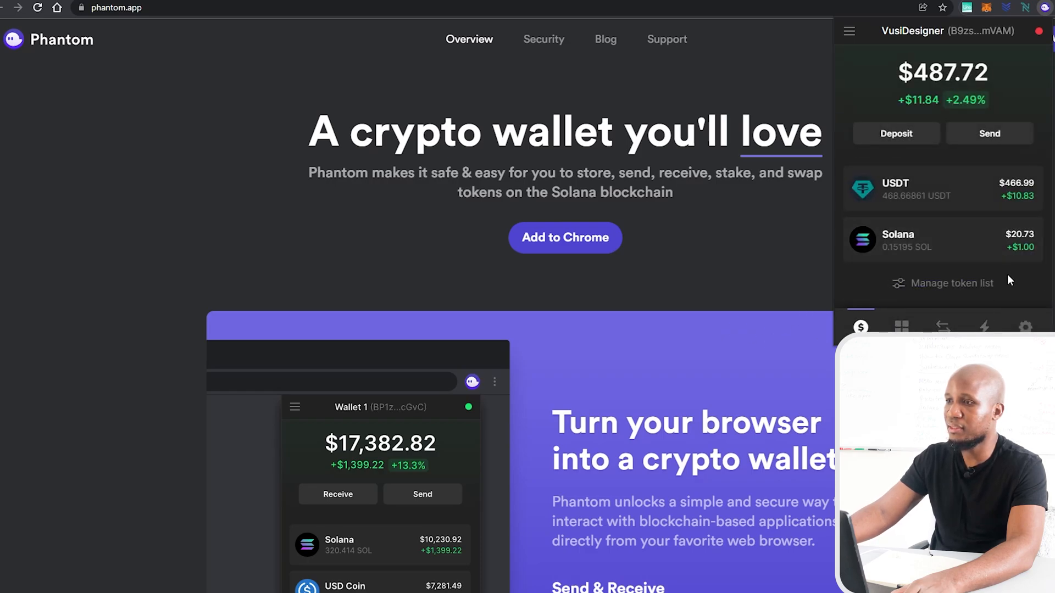
pyautogui.moveTo(975, 275)
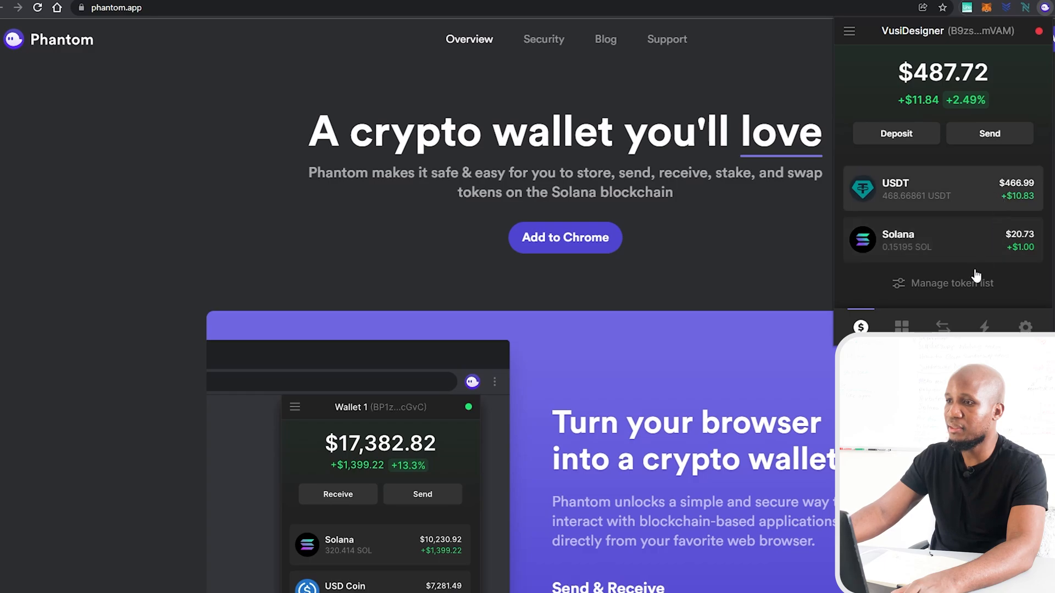
pyautogui.moveTo(1002, 251)
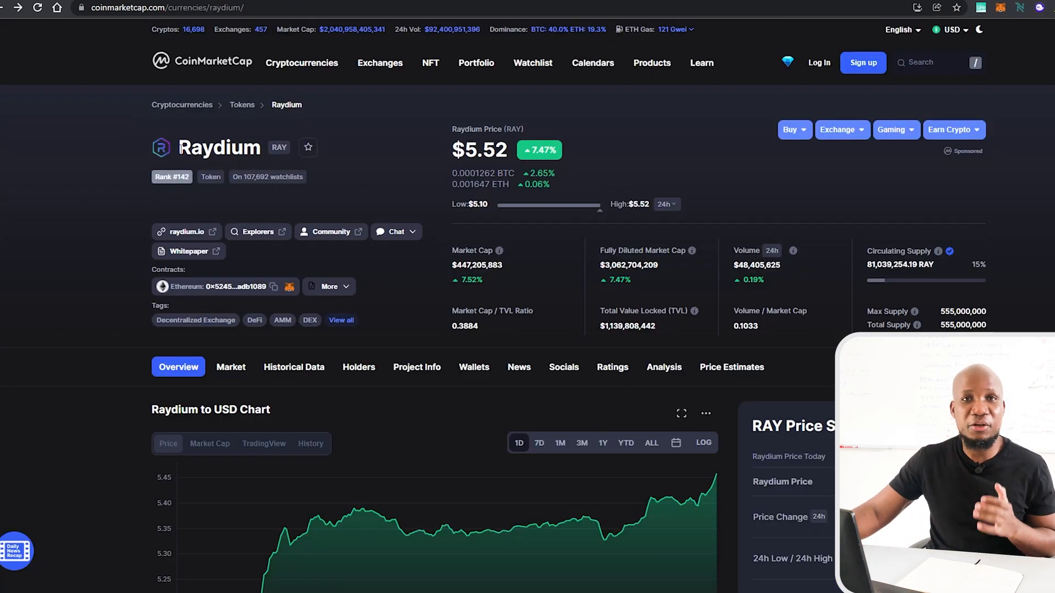
pyautogui.doubleClick(218, 147)
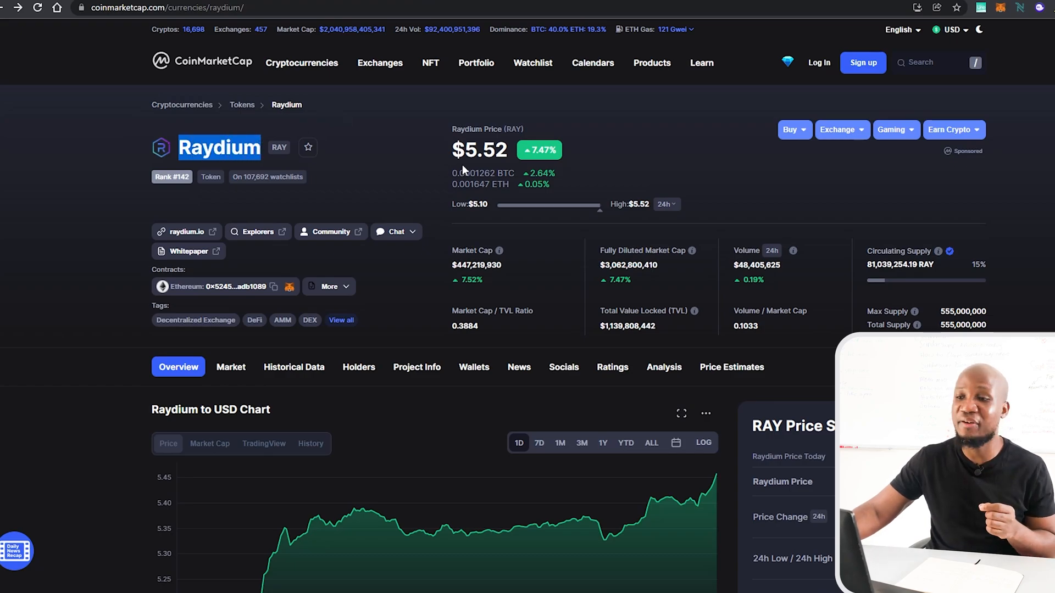
pyautogui.moveTo(111, 206)
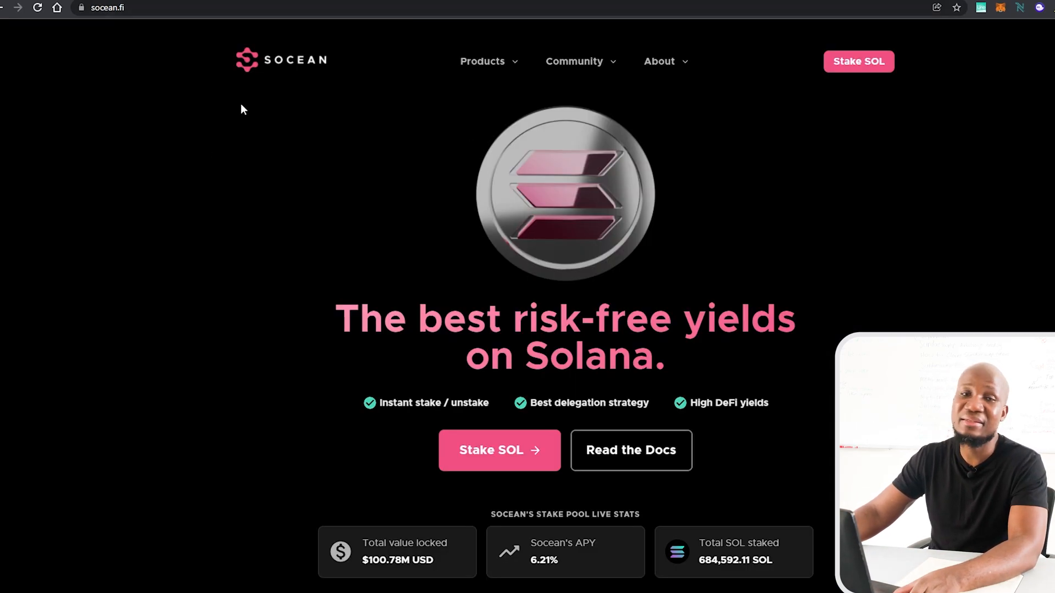
pyautogui.moveTo(663, 206)
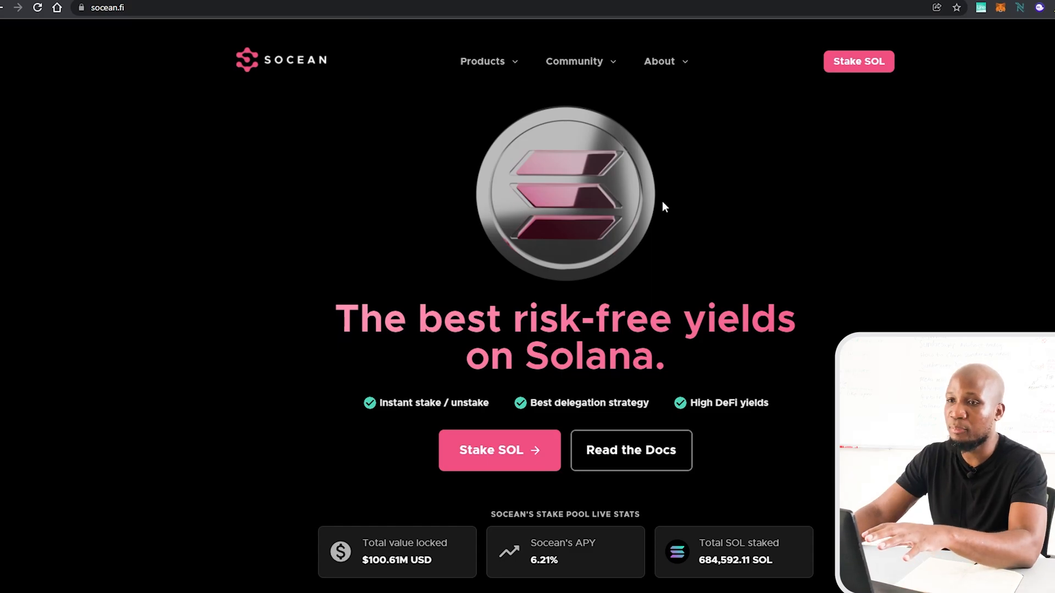
# Launch Socean's Stake SOL app and connect the Phantom wallet via Connect
pyautogui.click(499, 450)
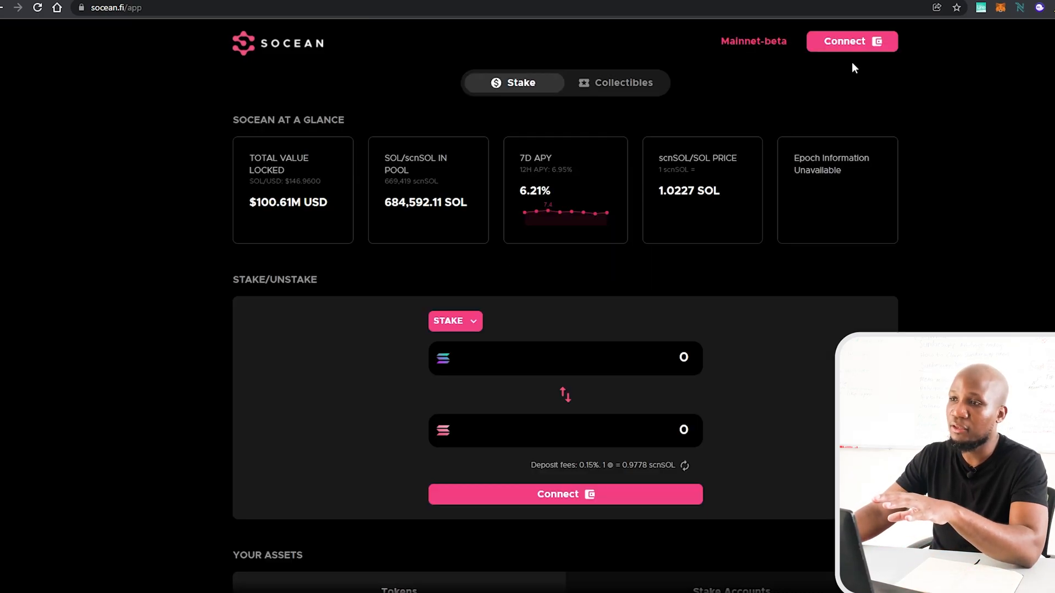
pyautogui.click(850, 41)
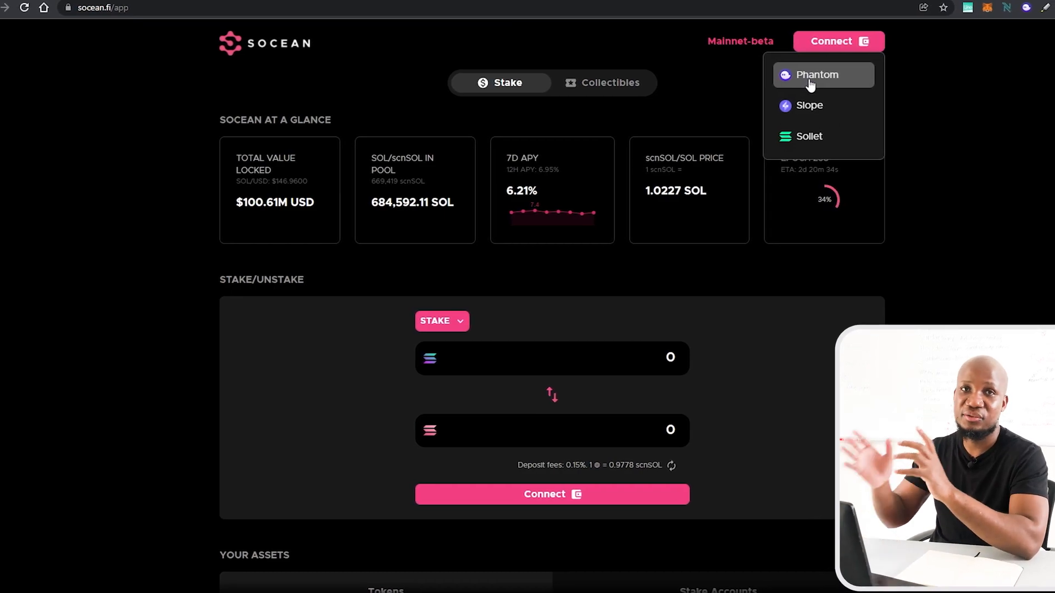
pyautogui.click(816, 74)
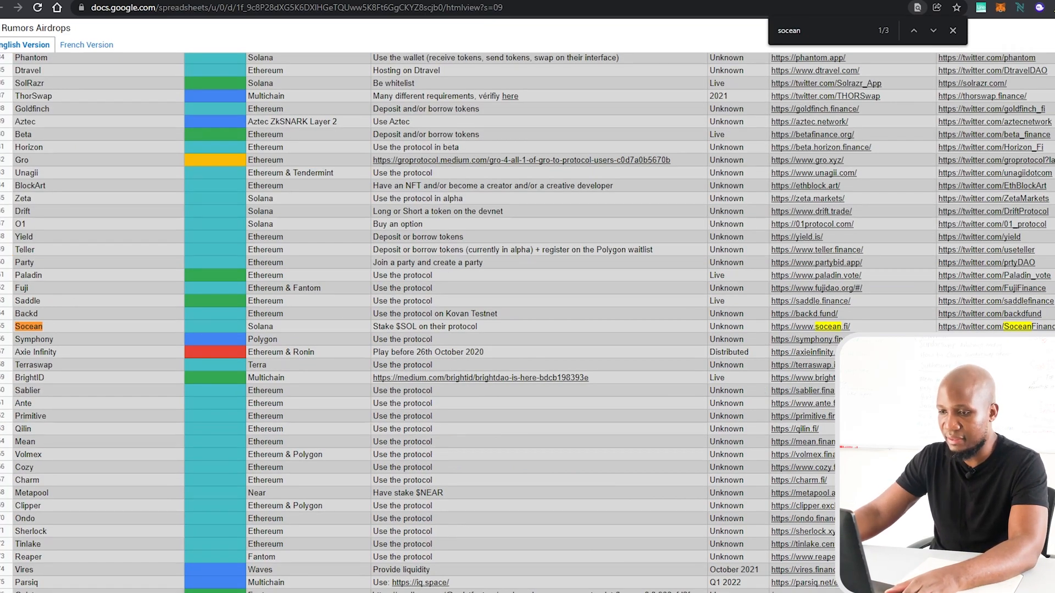
# Locate Socean's notes cell reading 'Rumors on their discord' in the airdrop sheet
pyautogui.hscroll(3)
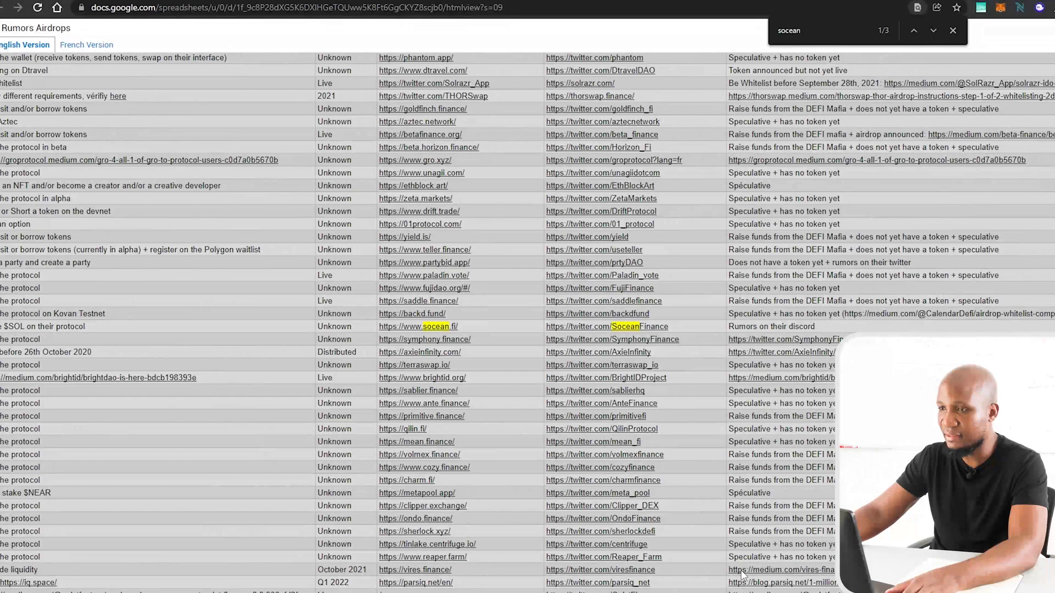
pyautogui.click(44, 326)
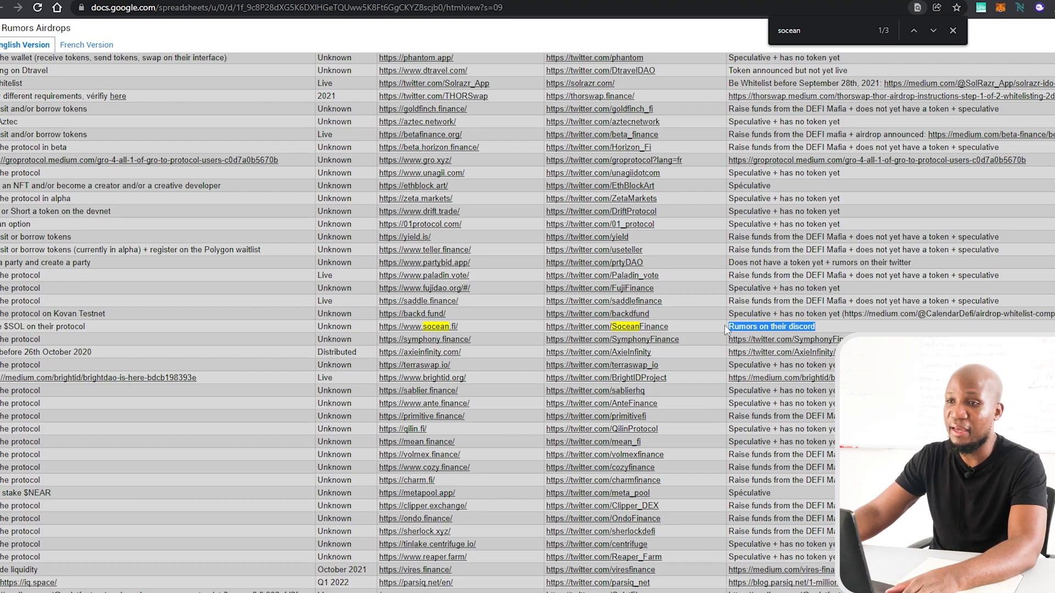
pyautogui.click(417, 326)
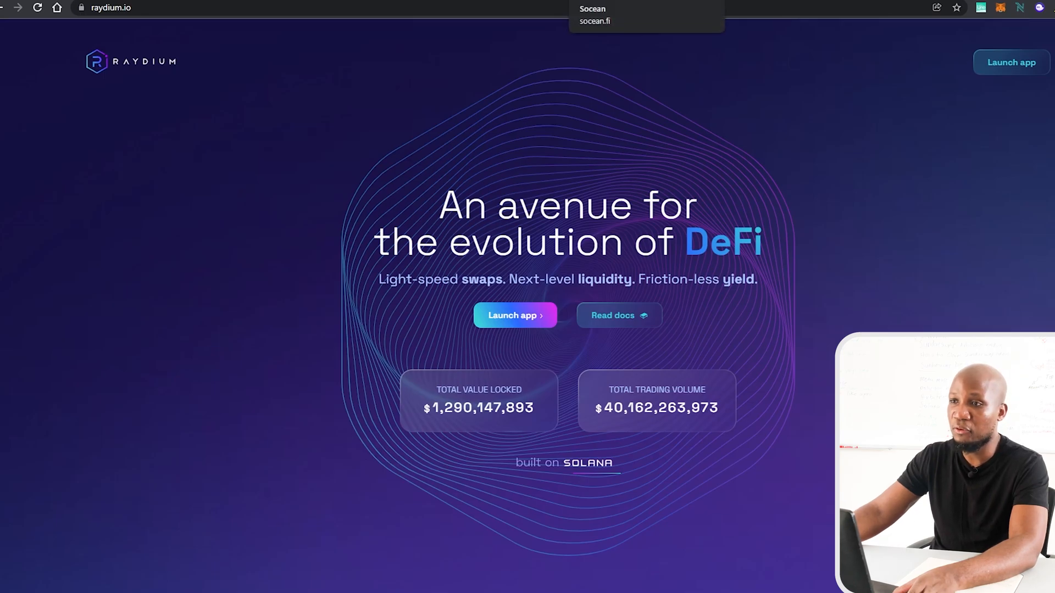
# Return to the Socean app with the full 0.10195072 SOL balance set to stake
pyautogui.click(594, 14)
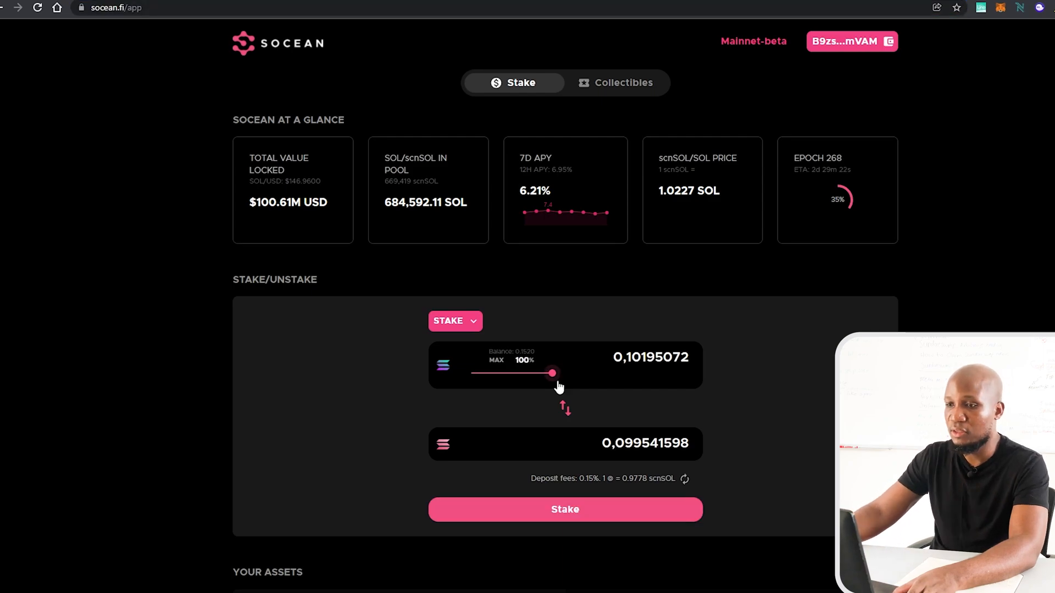
pyautogui.moveTo(572, 395)
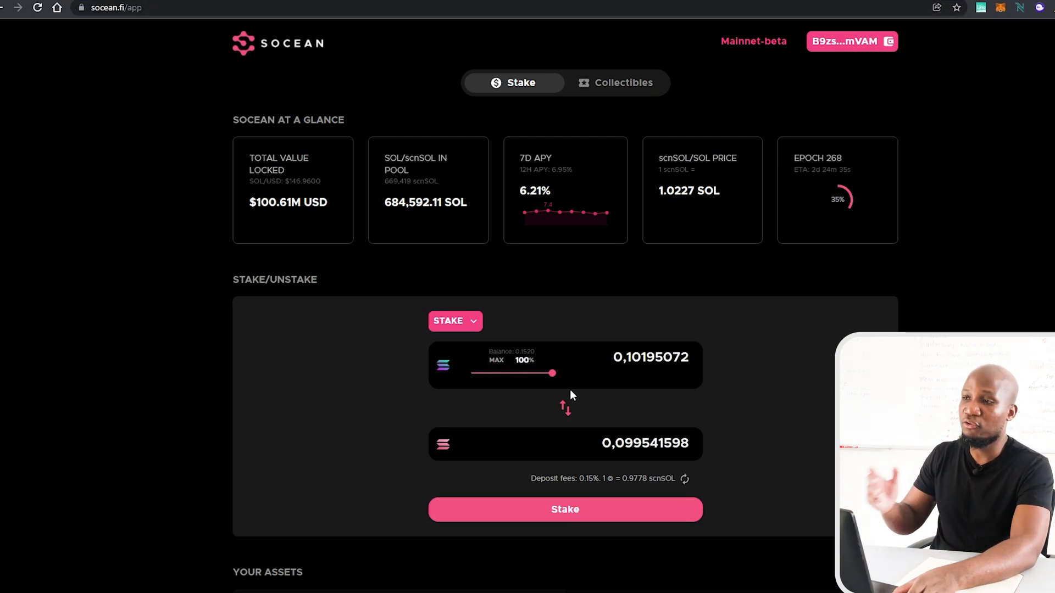
pyautogui.moveTo(1033, 76)
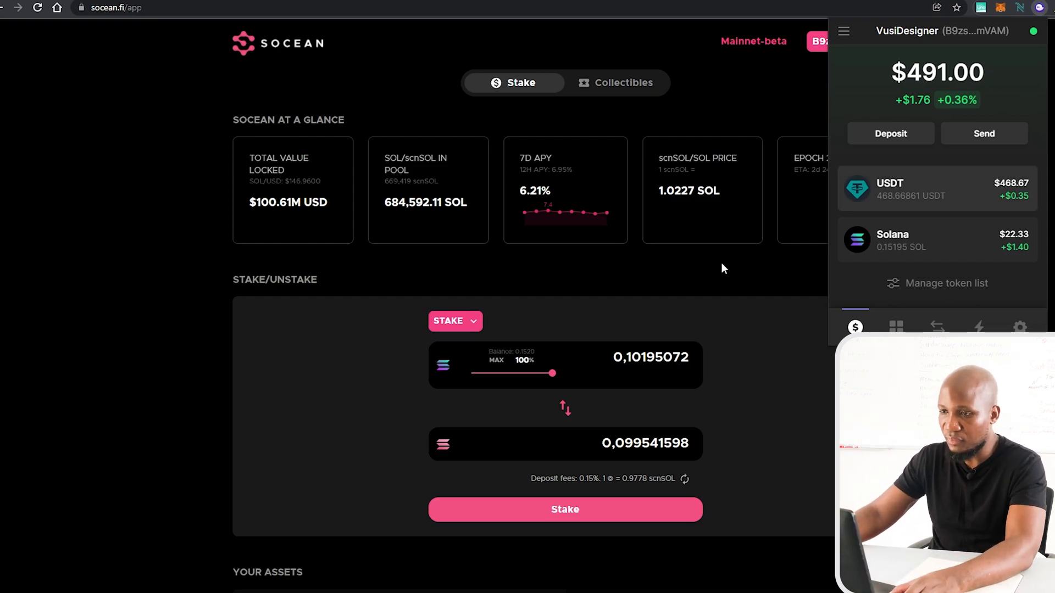
pyautogui.moveTo(542, 510)
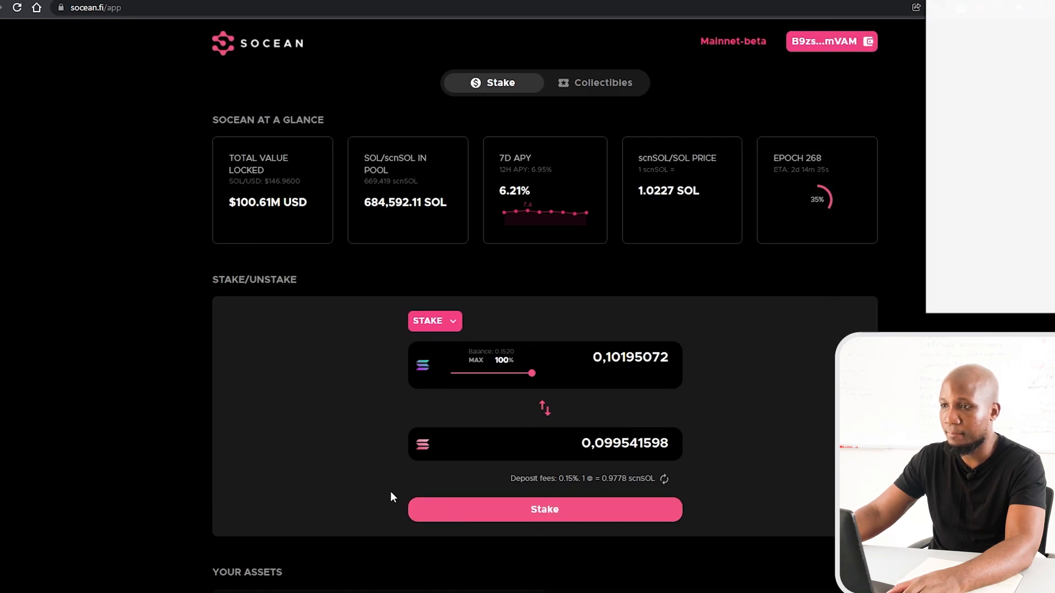
# Stake 0.10195072 SOL and approve the transaction in the Phantom popup
pyautogui.click(544, 508)
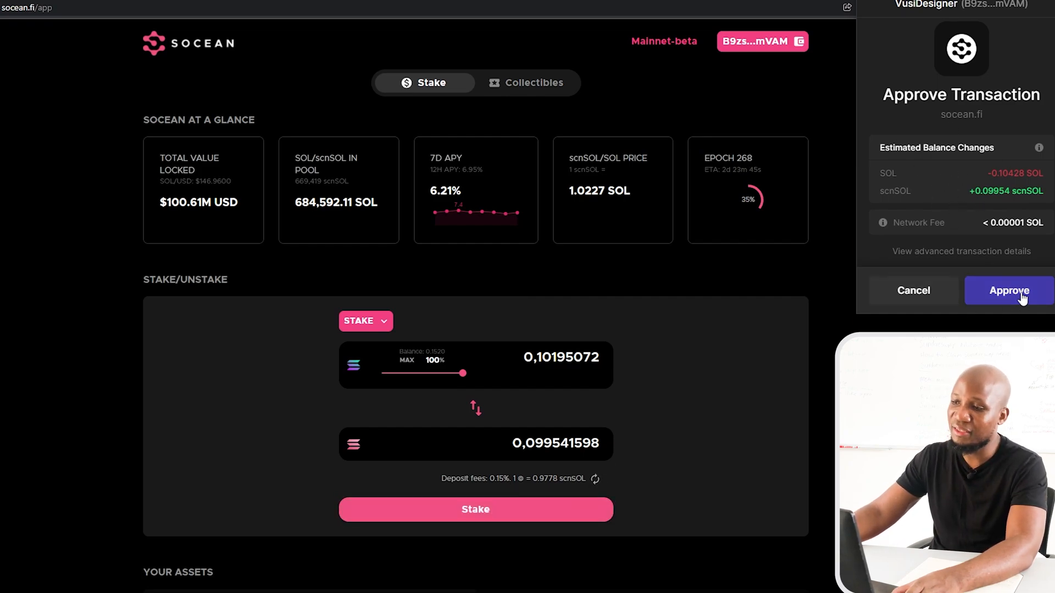
pyautogui.click(1007, 290)
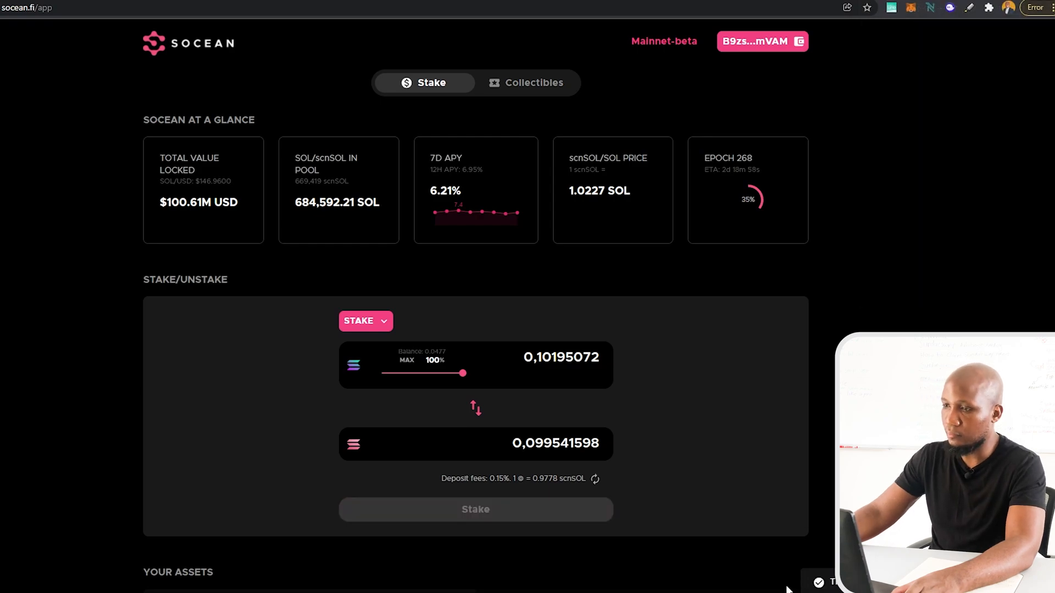
pyautogui.moveTo(614, 496)
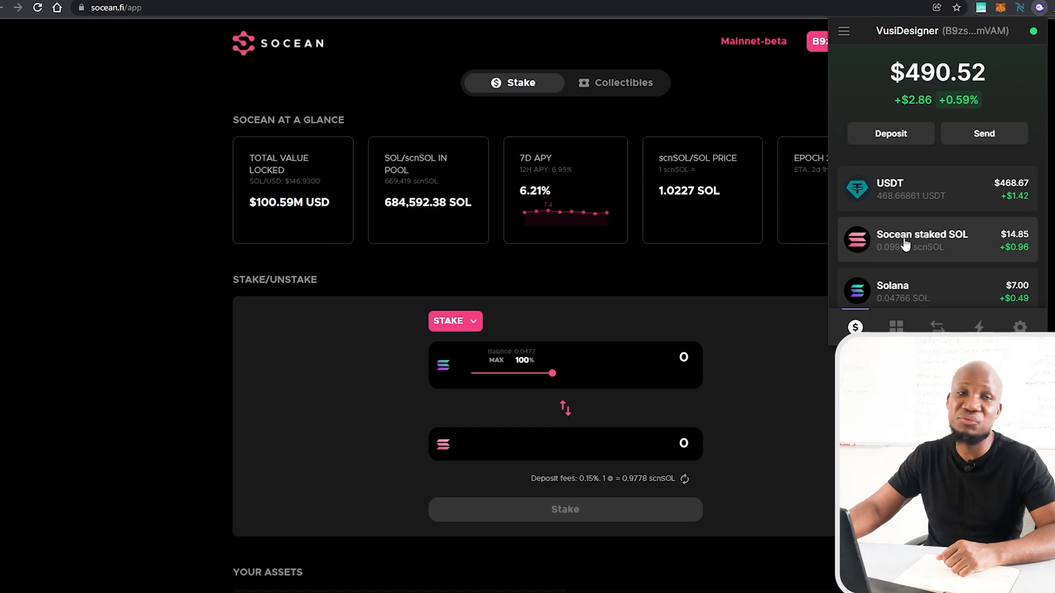
pyautogui.moveTo(906, 242)
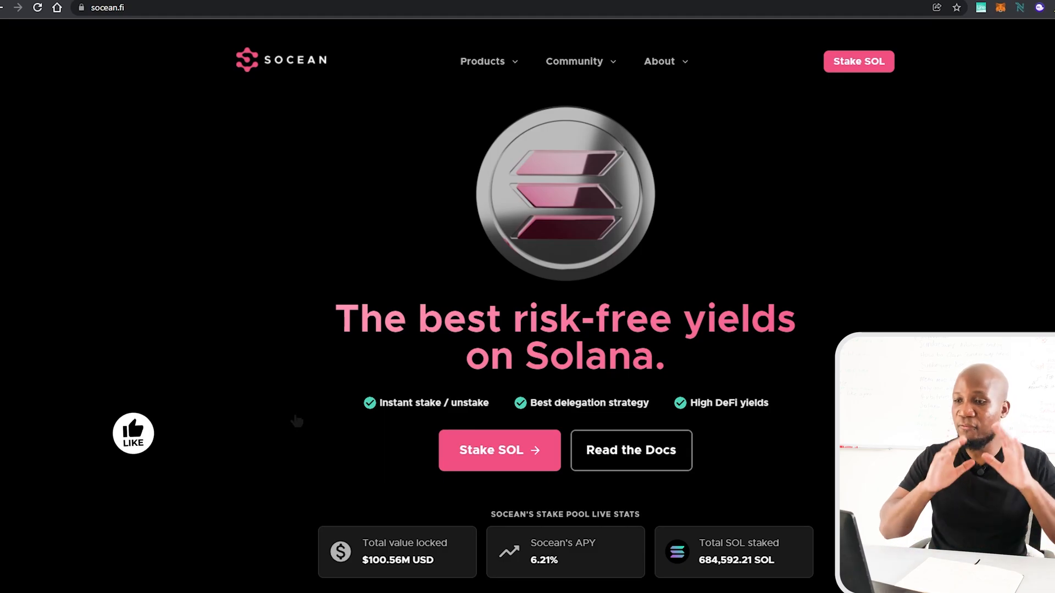
pyautogui.scroll(-3)
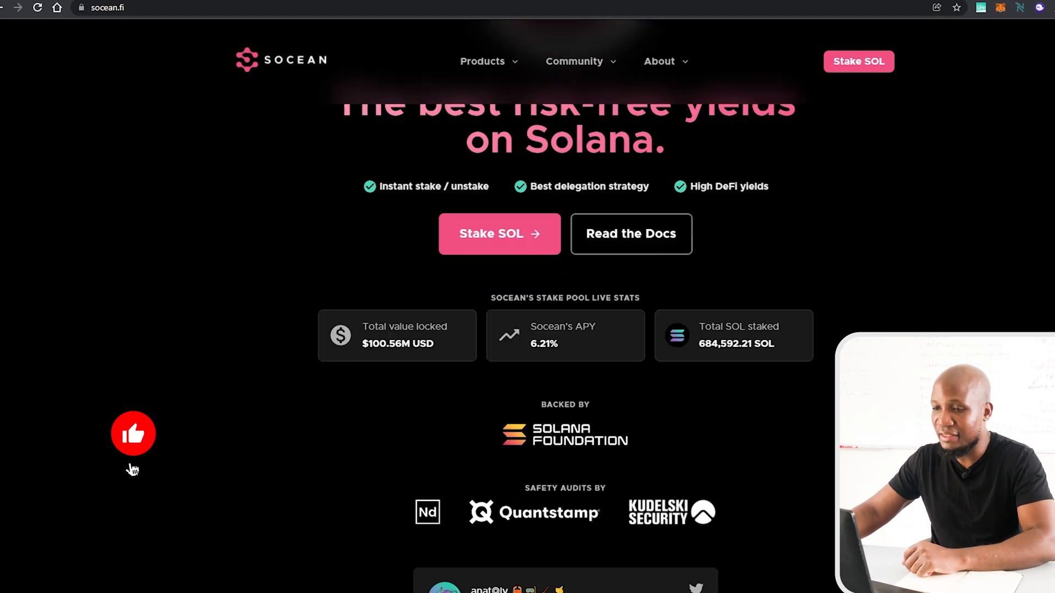
pyautogui.click(133, 433)
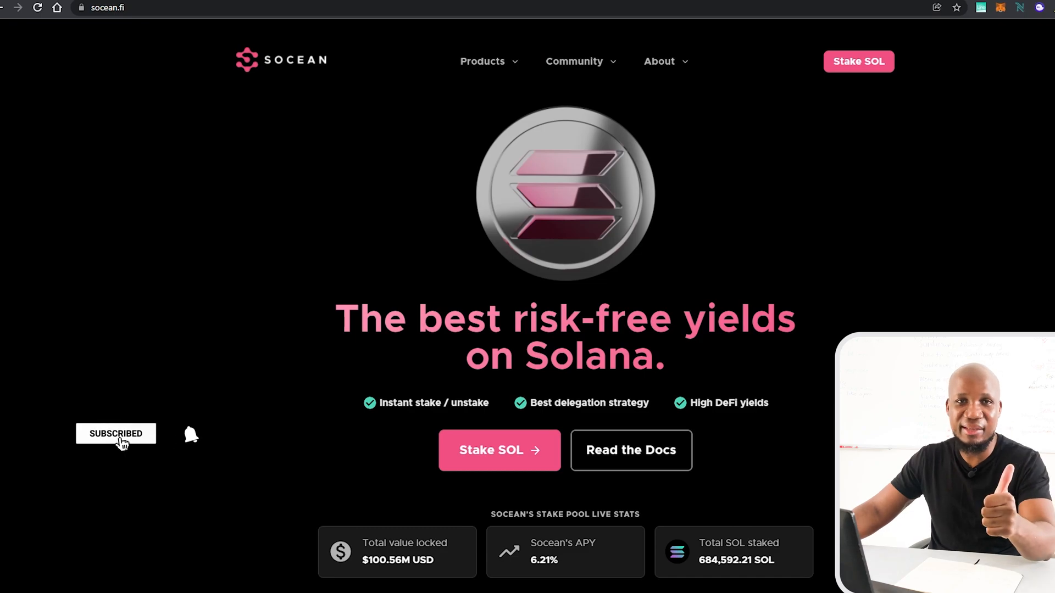
pyautogui.click(190, 435)
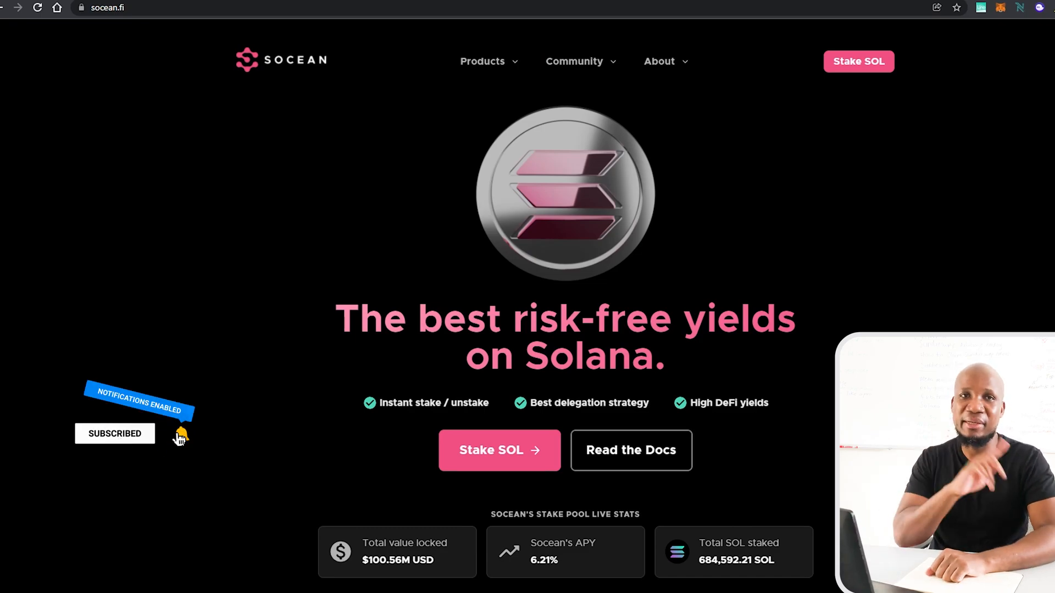